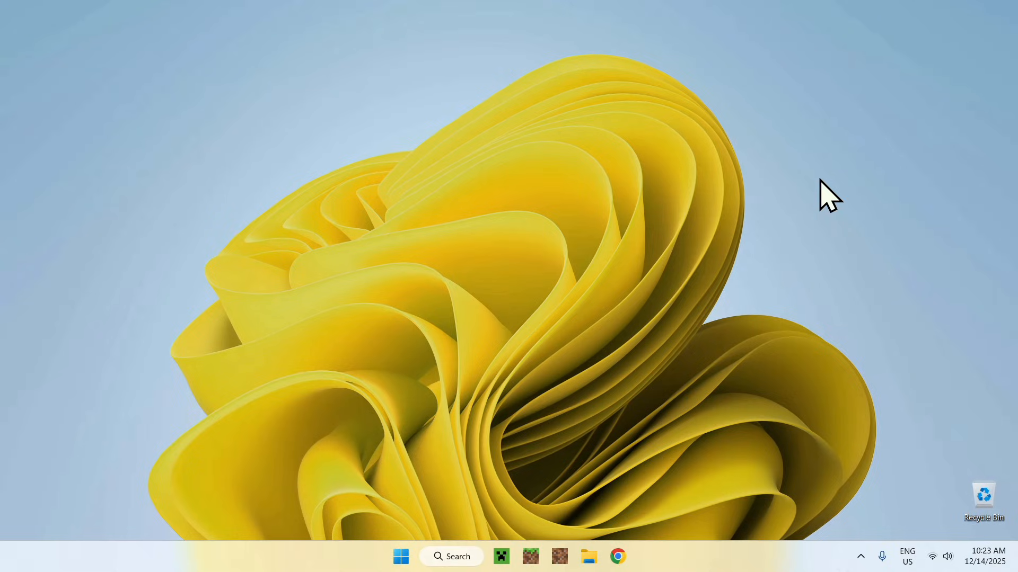
{"action": "mouse_move", "coordinate": [905, 188]}
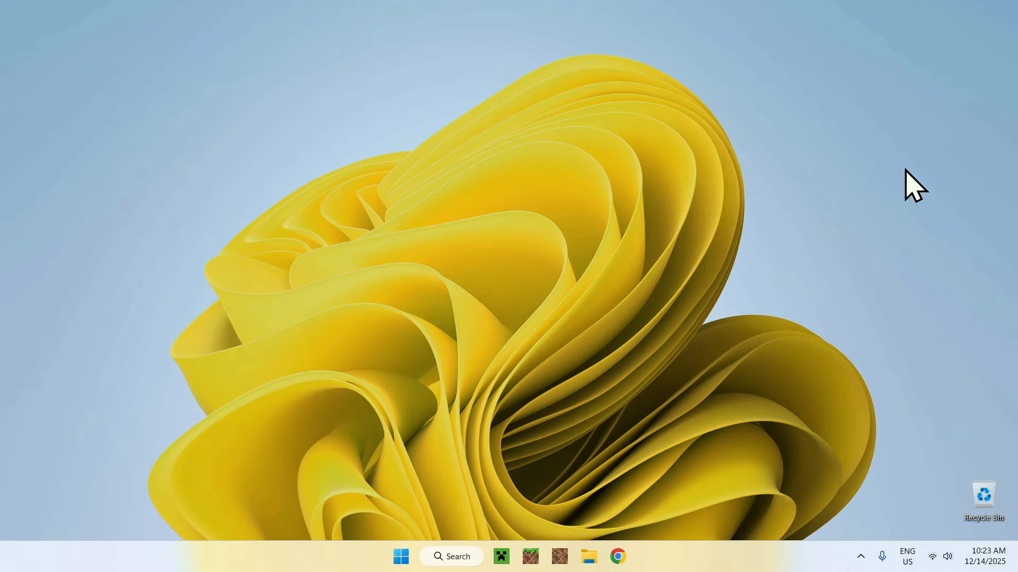
{"action": "mouse_move", "coordinate": [545, 486]}
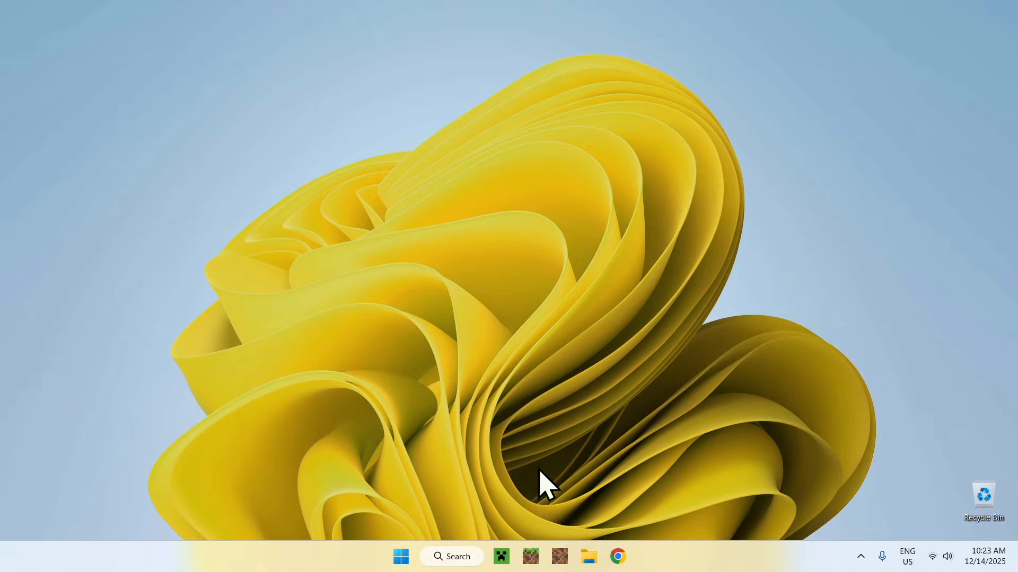
- Search Google for 'Modrinth' in Chrome
{"action": "left_click", "coordinate": [616, 556]}
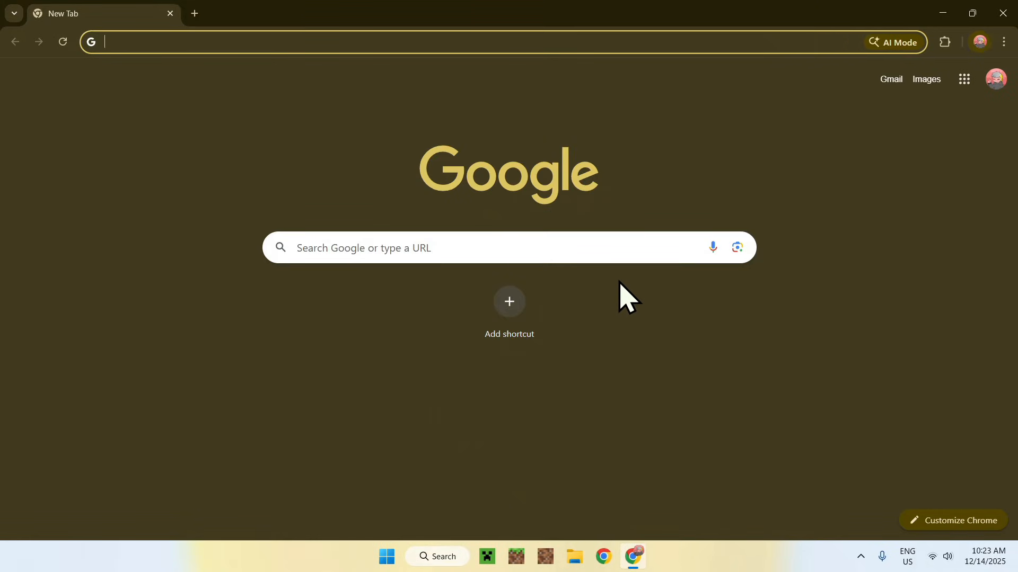
{"action": "left_click", "coordinate": [454, 248]}
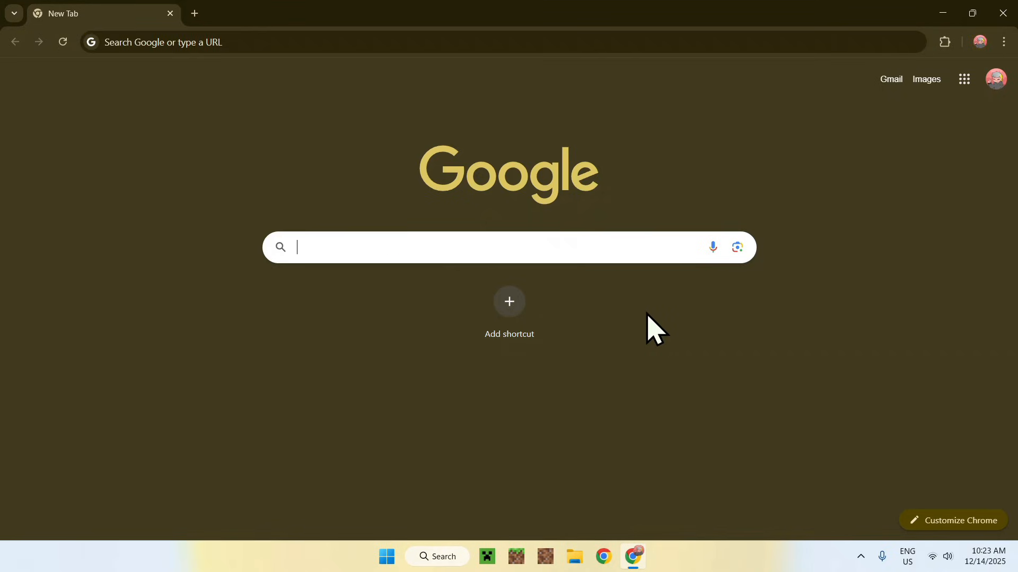
{"action": "type", "text": "Modrinth"}
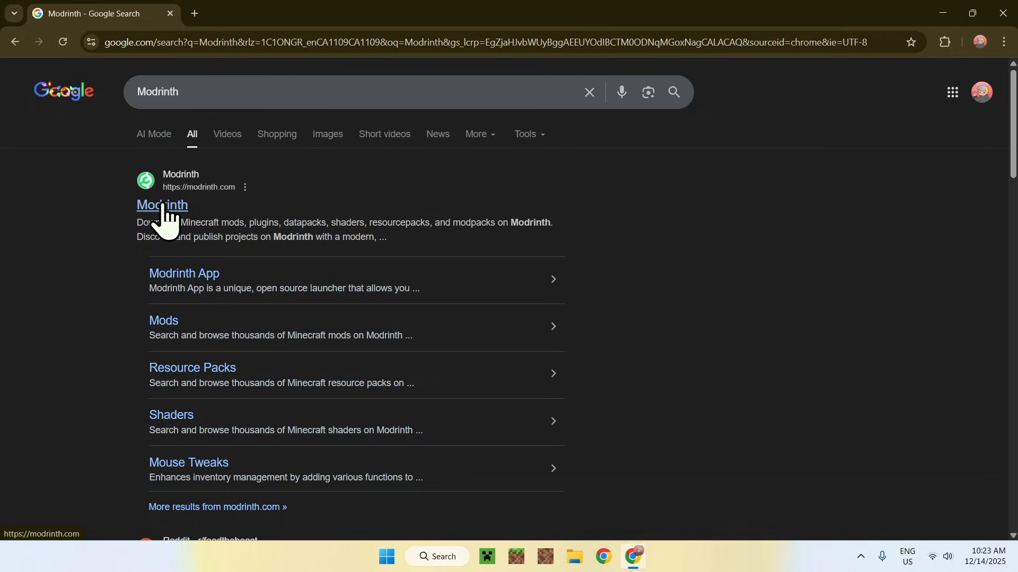
- Go to the Modrinth site, browse Mods, and search for 'WorldEdit'
{"action": "left_click", "coordinate": [162, 205]}
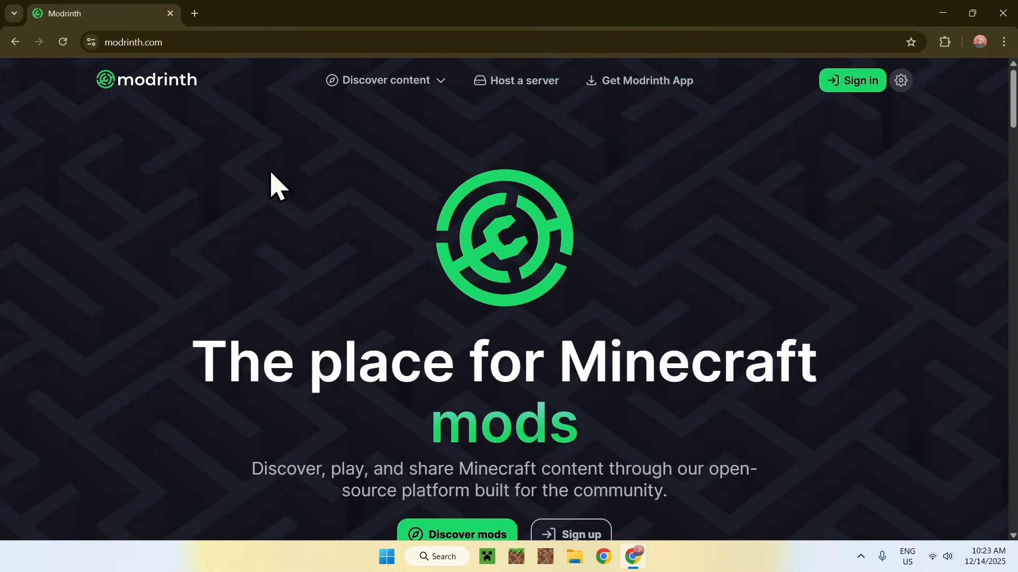
{"action": "mouse_move", "coordinate": [390, 153]}
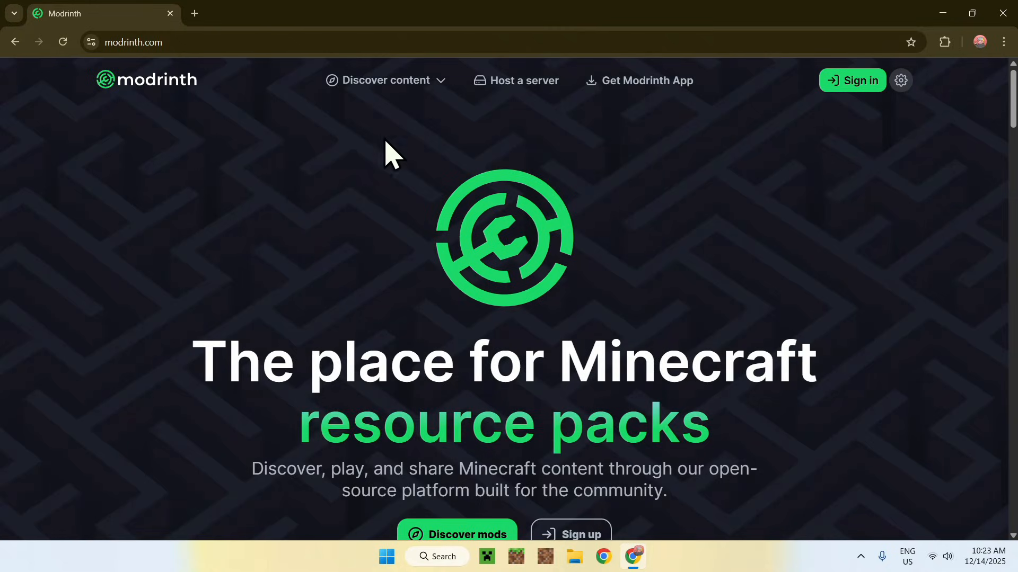
{"action": "left_click", "coordinate": [387, 80]}
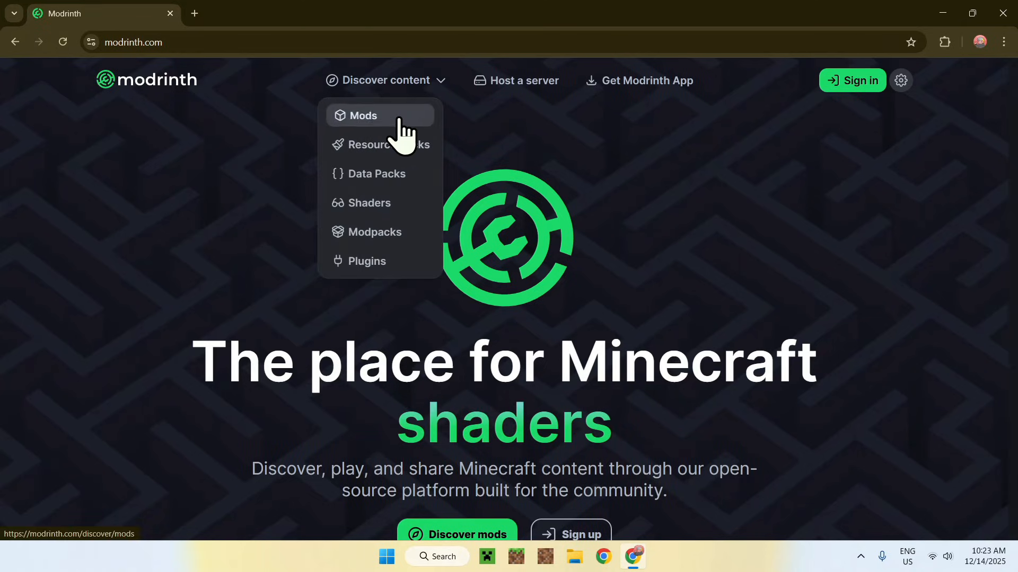
{"action": "left_click", "coordinate": [362, 116]}
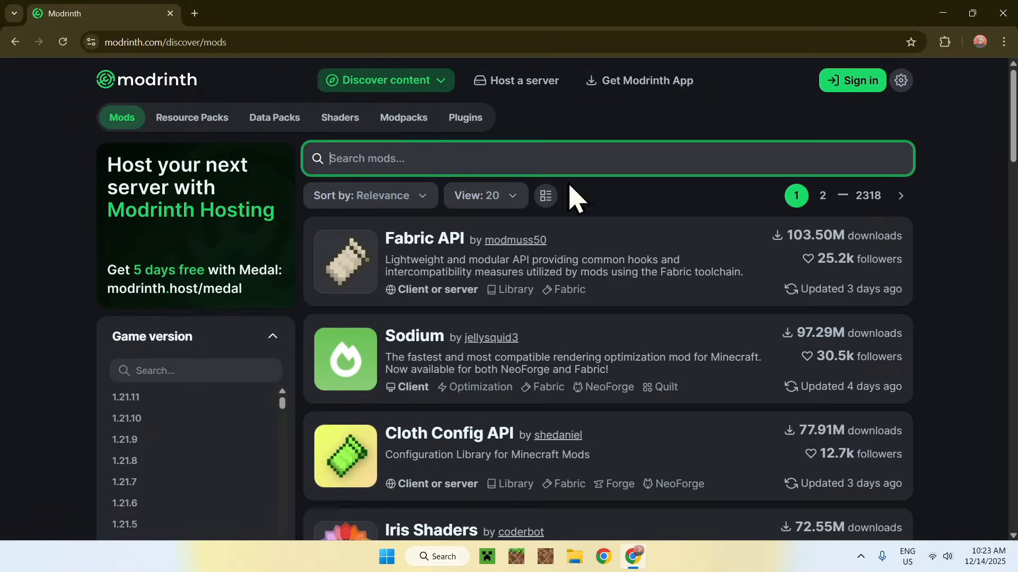
{"action": "type", "text": "World"}
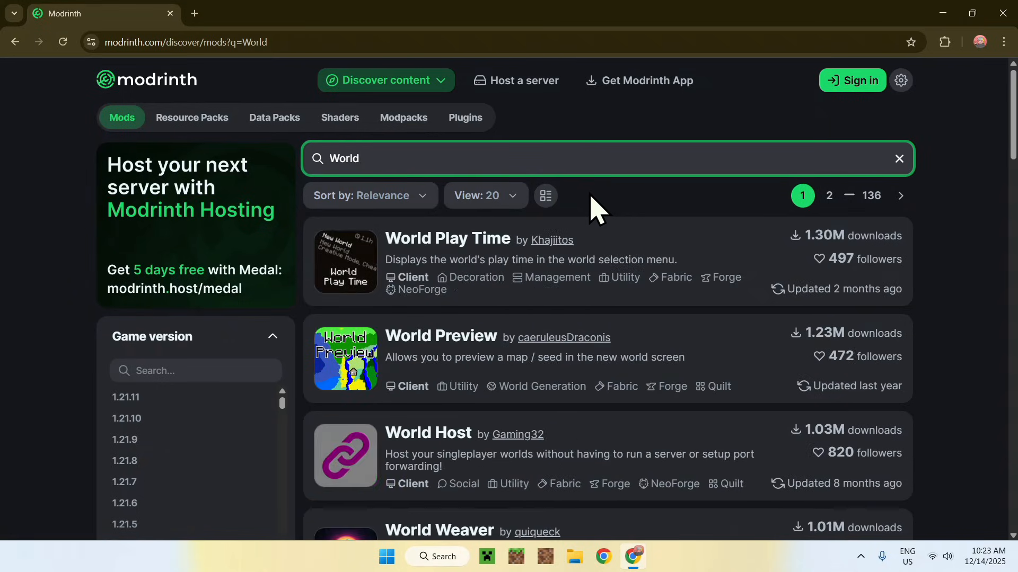
{"action": "type", "text": "Edit"}
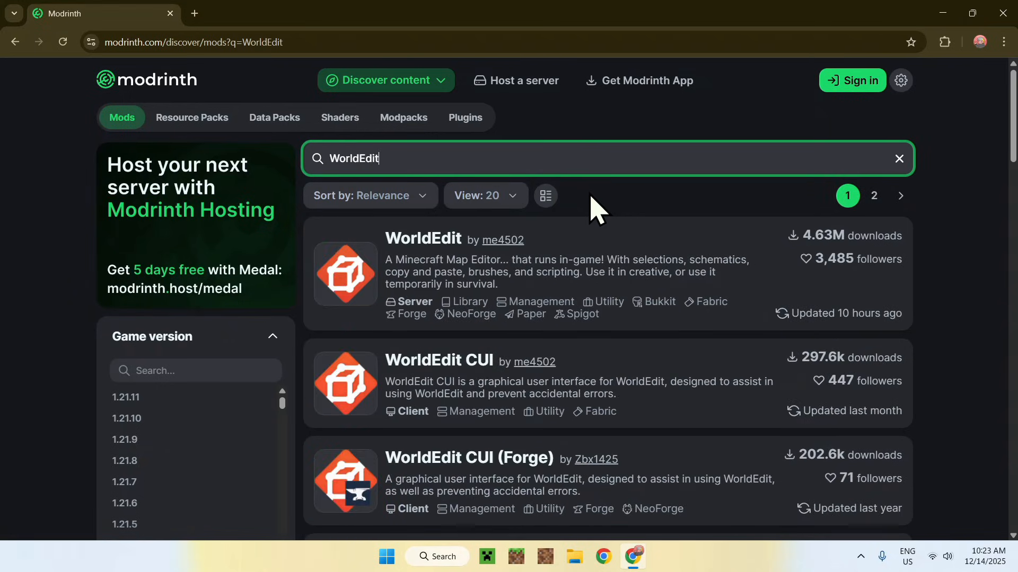
{"action": "mouse_move", "coordinate": [432, 253]}
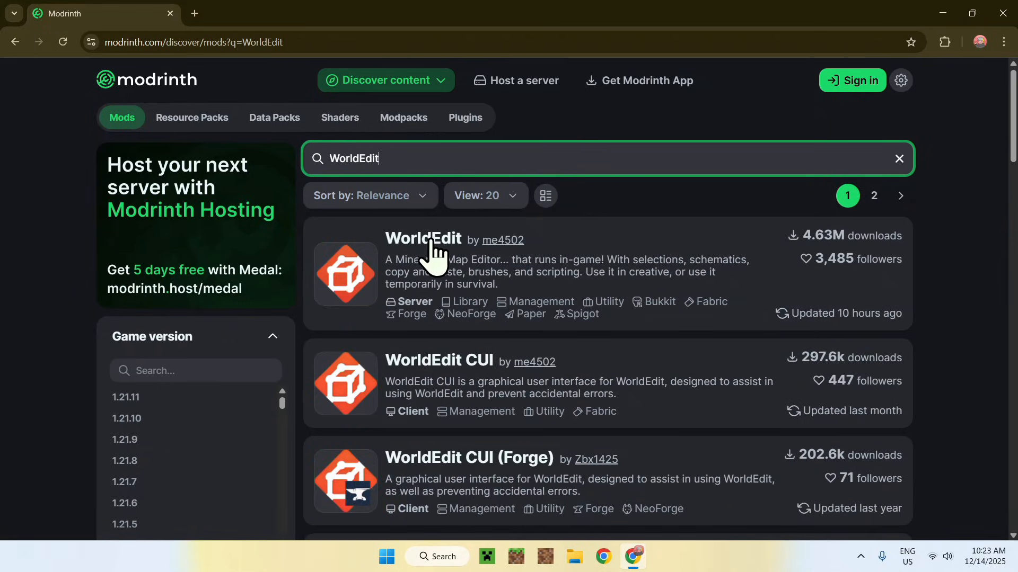
- Open the WorldEdit mod's Versions list and filter it to game version 1.21.11
{"action": "left_click", "coordinate": [423, 238]}
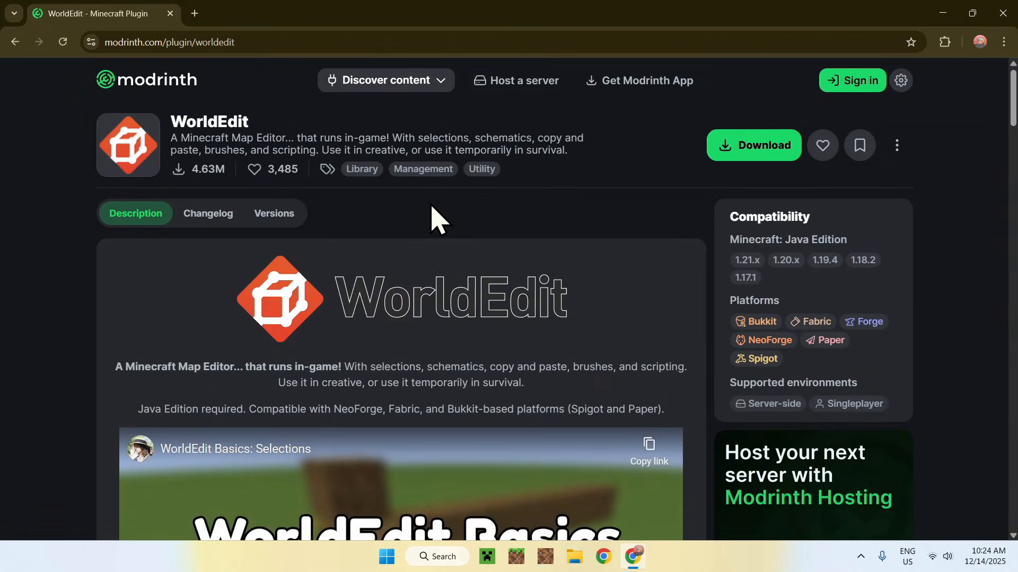
{"action": "left_click", "coordinate": [273, 213]}
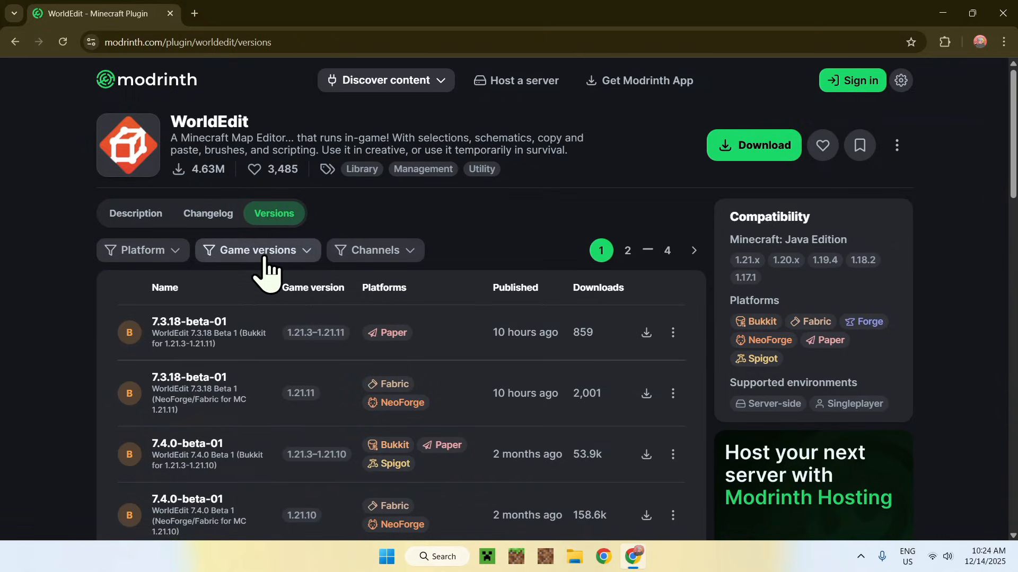
{"action": "left_click", "coordinate": [257, 249]}
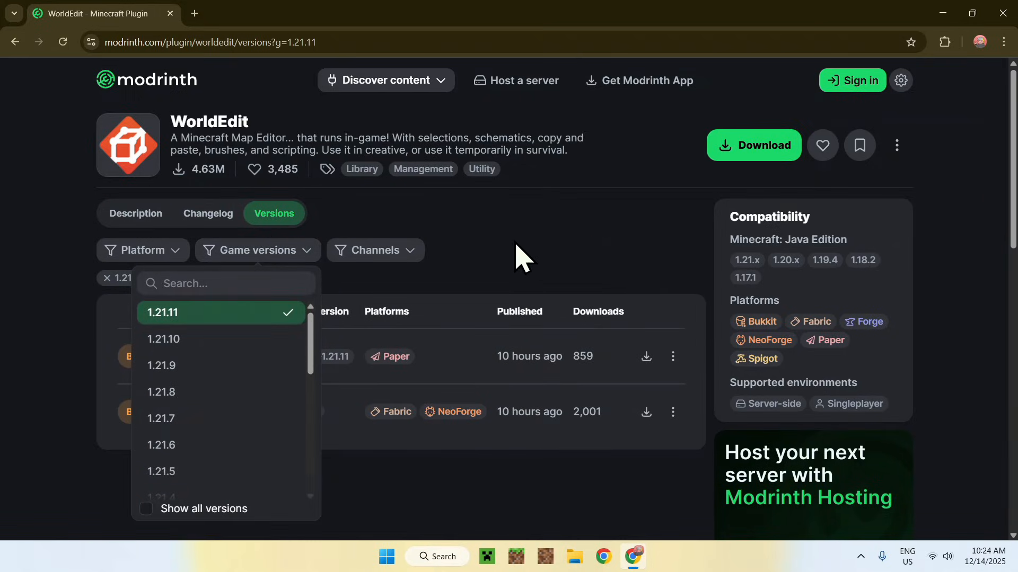
{"action": "left_click", "coordinate": [538, 253]}
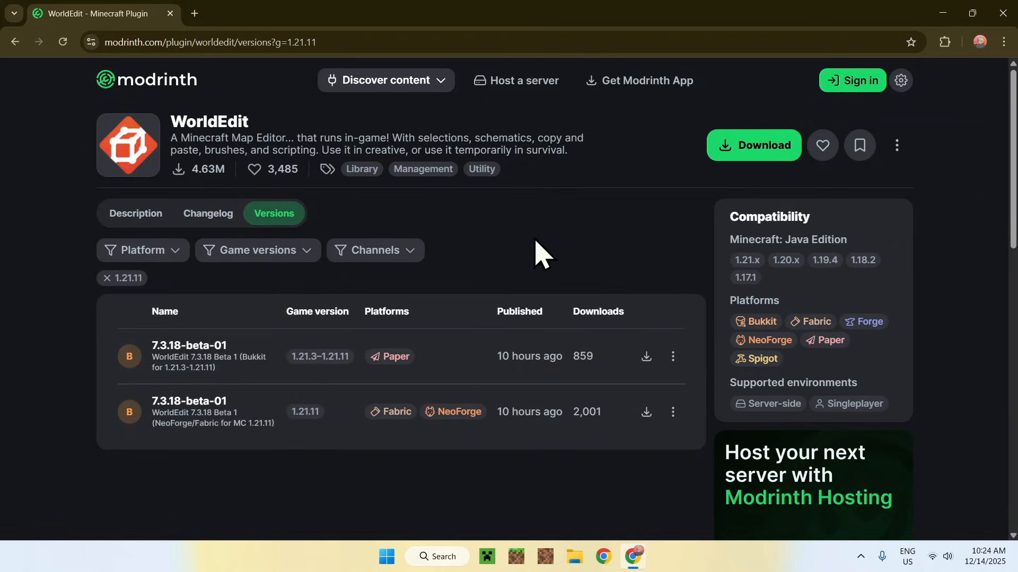
{"action": "mouse_move", "coordinate": [480, 451]}
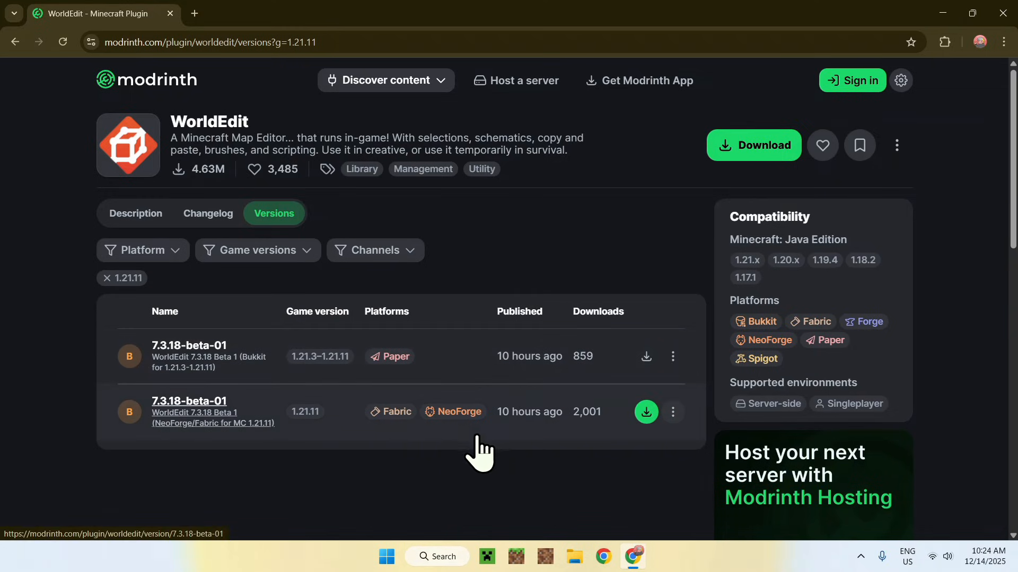
{"action": "mouse_move", "coordinate": [422, 471]}
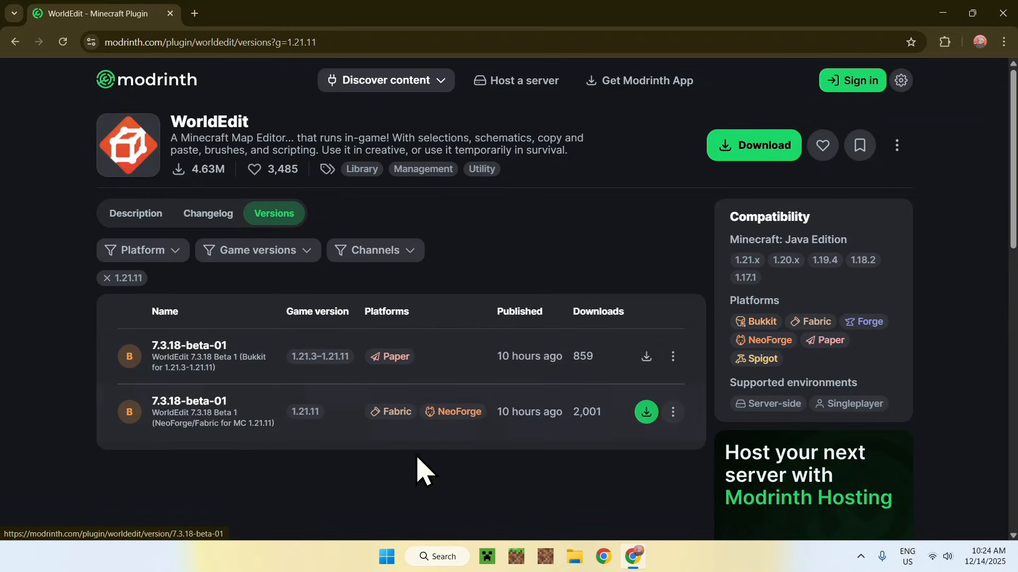
{"action": "mouse_move", "coordinate": [416, 454]}
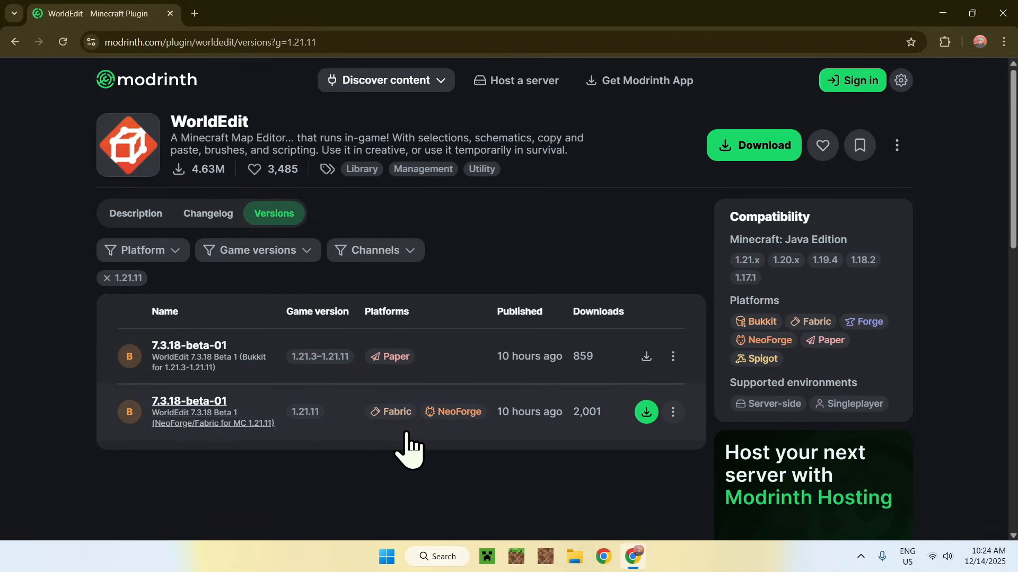
{"action": "mouse_move", "coordinate": [450, 370]}
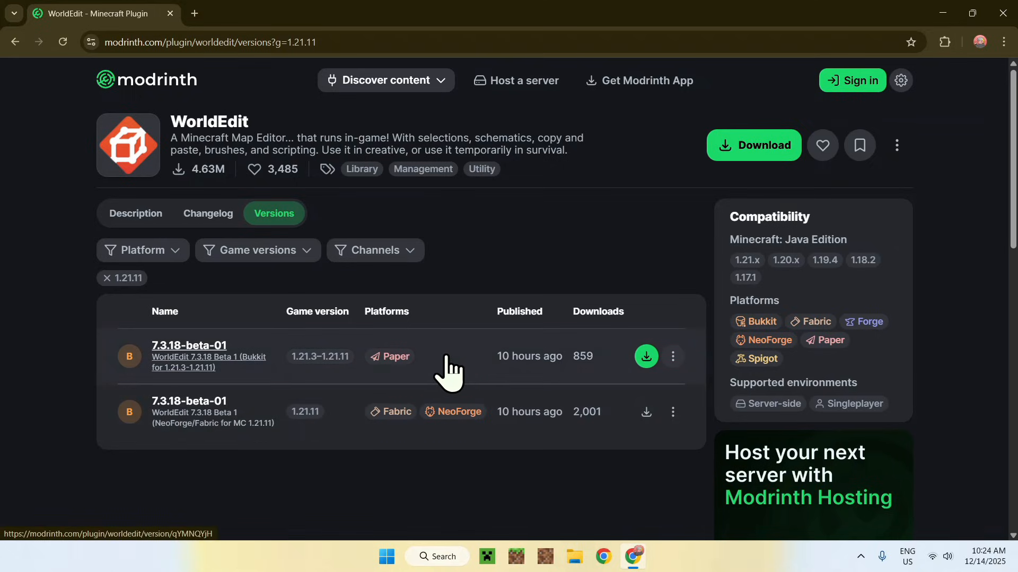
{"action": "mouse_move", "coordinate": [434, 366]}
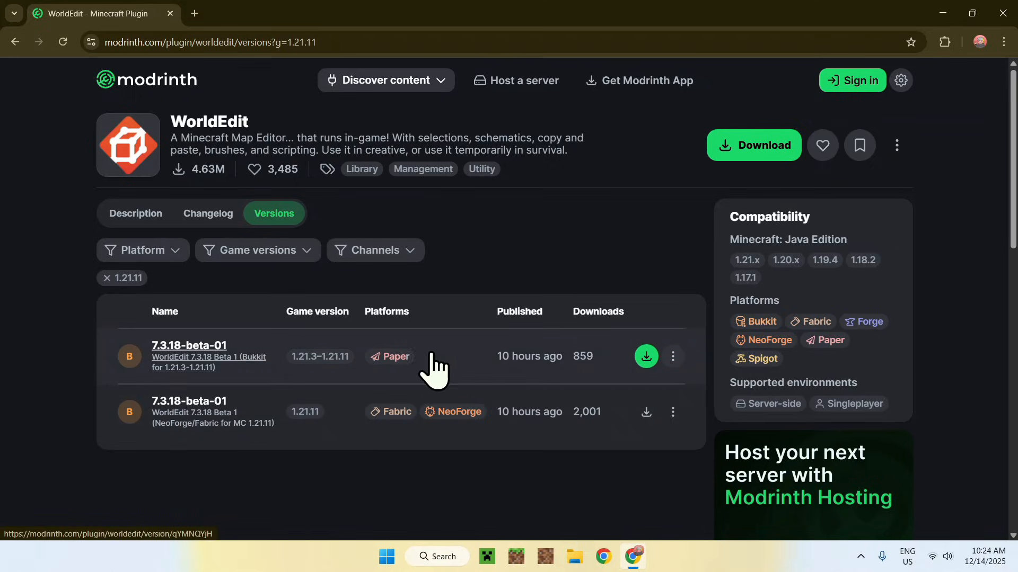
{"action": "mouse_move", "coordinate": [480, 252]}
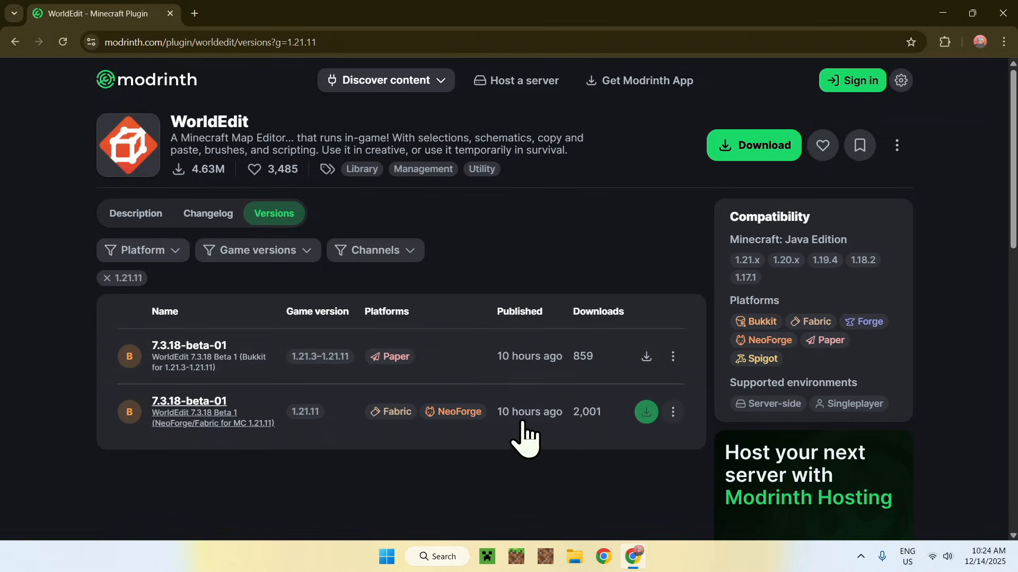
{"action": "mouse_move", "coordinate": [409, 451]}
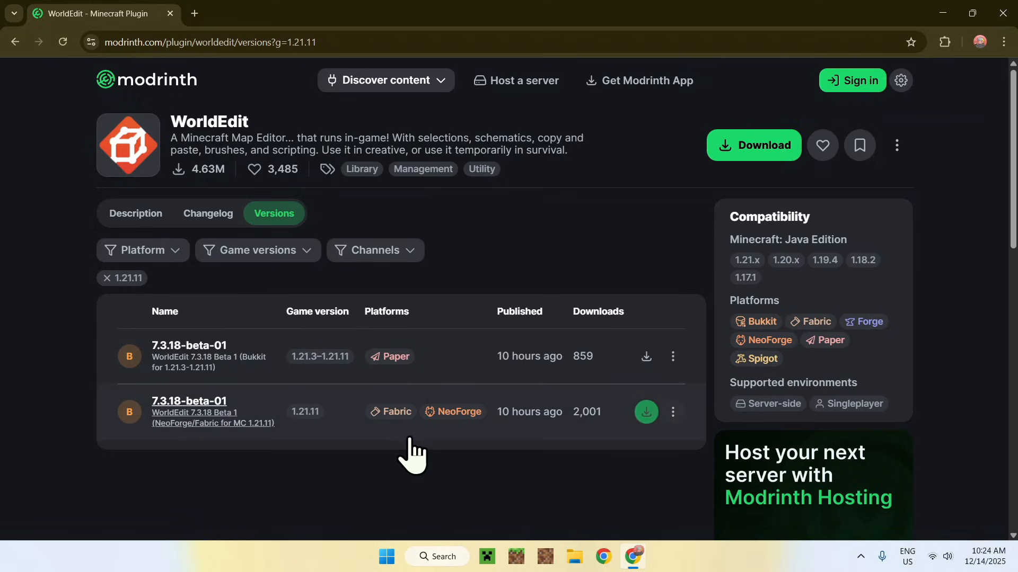
{"action": "mouse_move", "coordinate": [390, 448]}
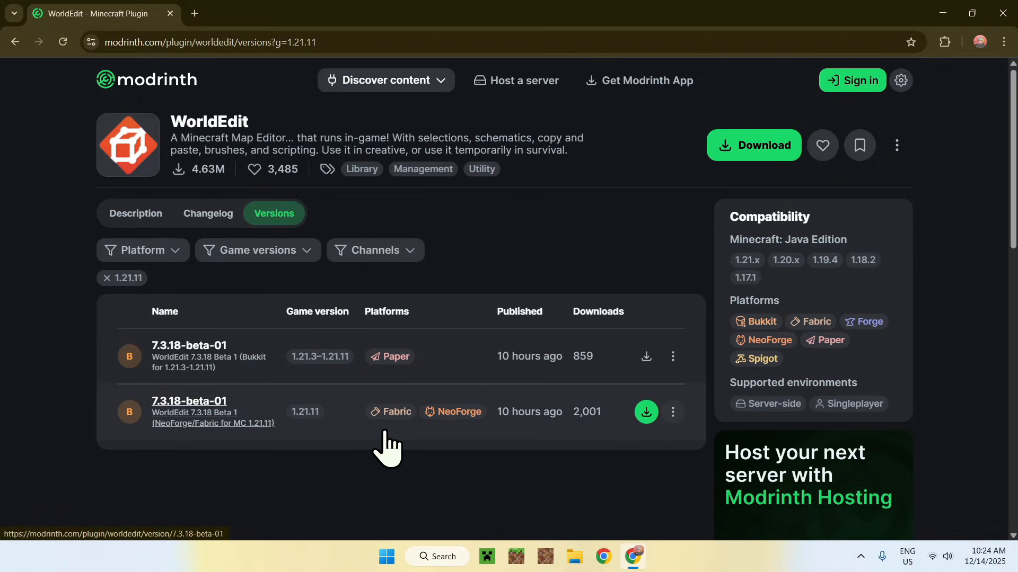
{"action": "mouse_move", "coordinate": [376, 481]}
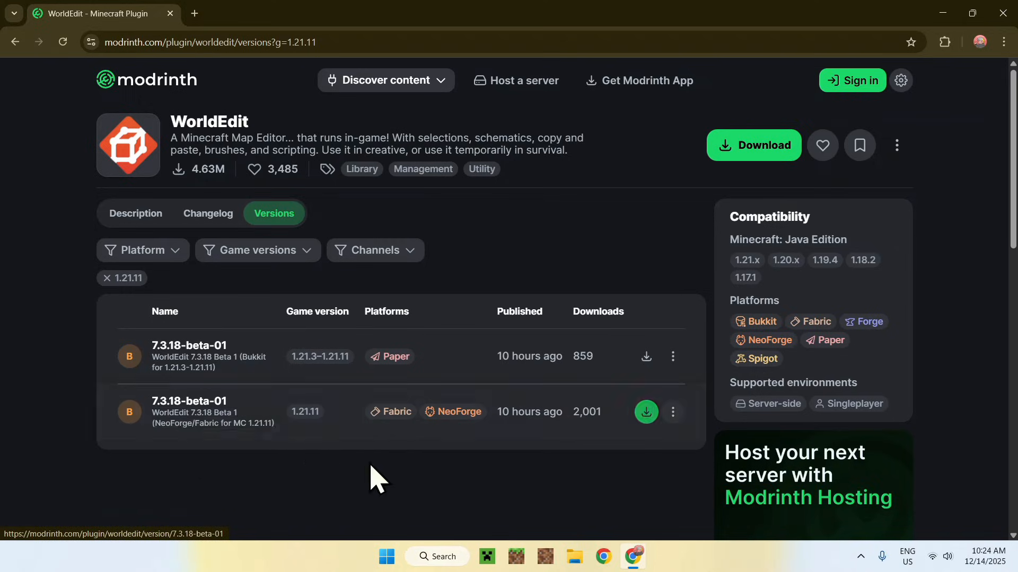
- Download the WorldEdit 7.3.18-beta-01 Fabric build for Minecraft 1.21.11
{"action": "left_click", "coordinate": [645, 356]}
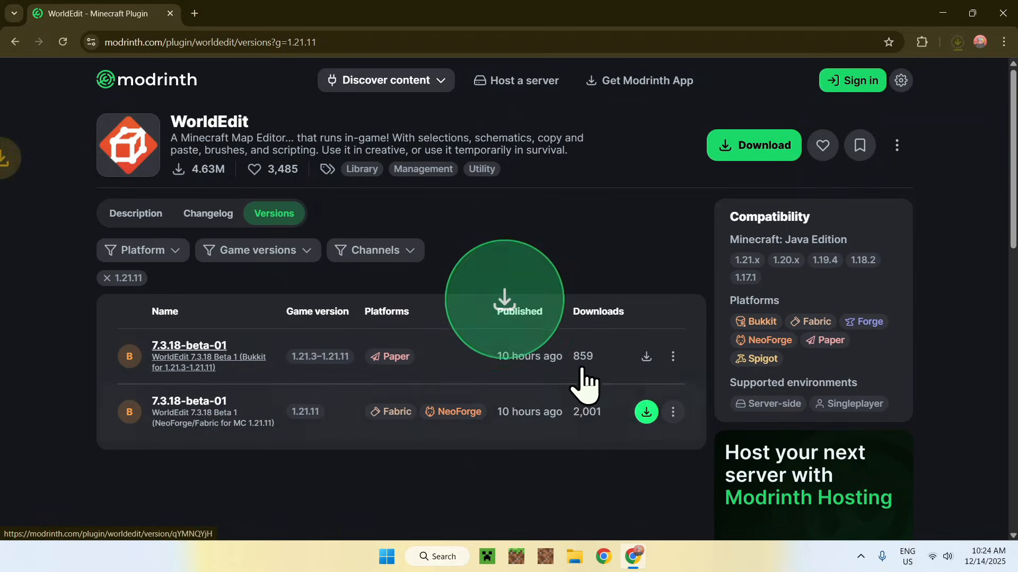
{"action": "left_click", "coordinate": [645, 413]}
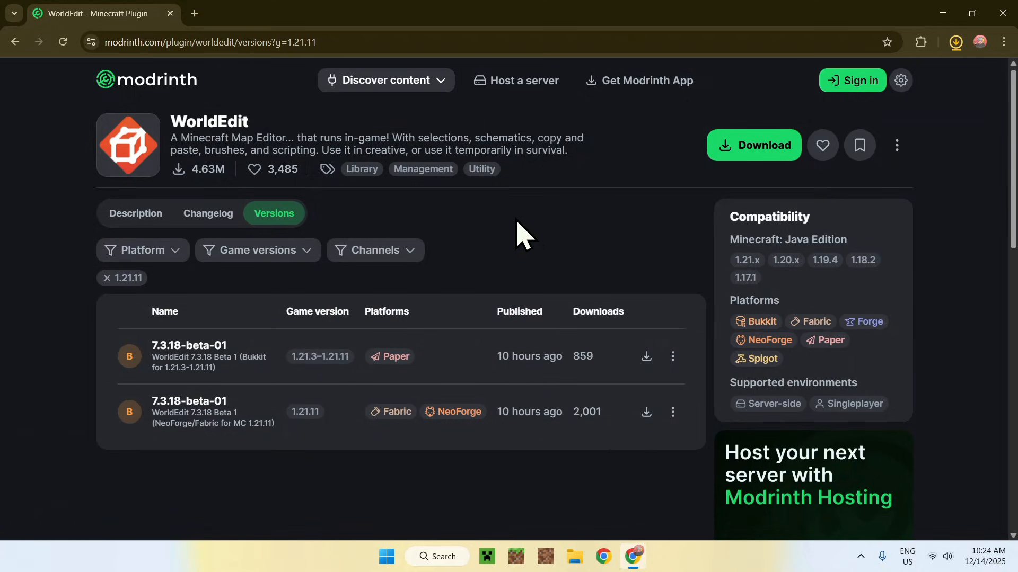
{"action": "mouse_move", "coordinate": [500, 224]}
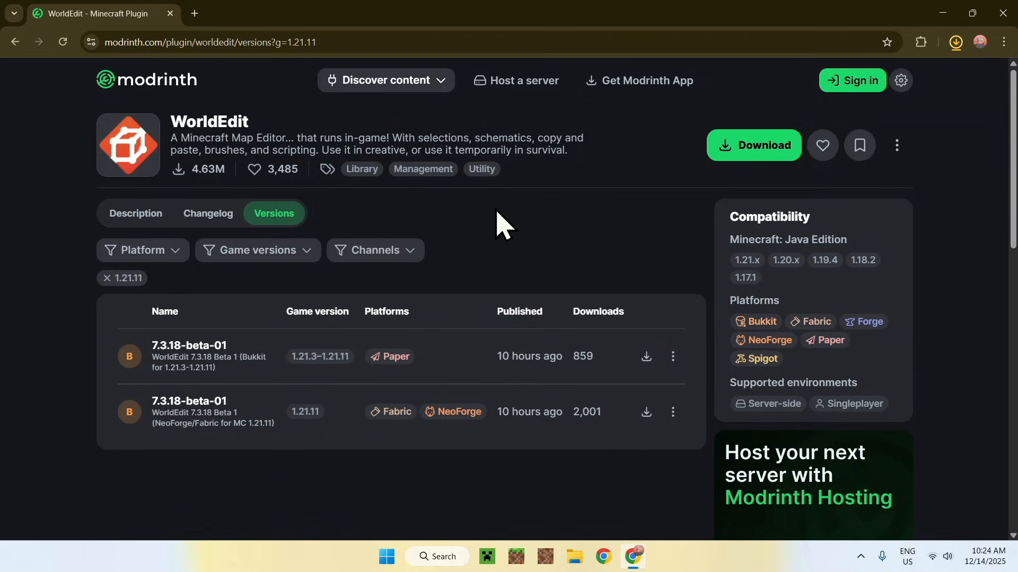
{"action": "mouse_move", "coordinate": [205, 35]}
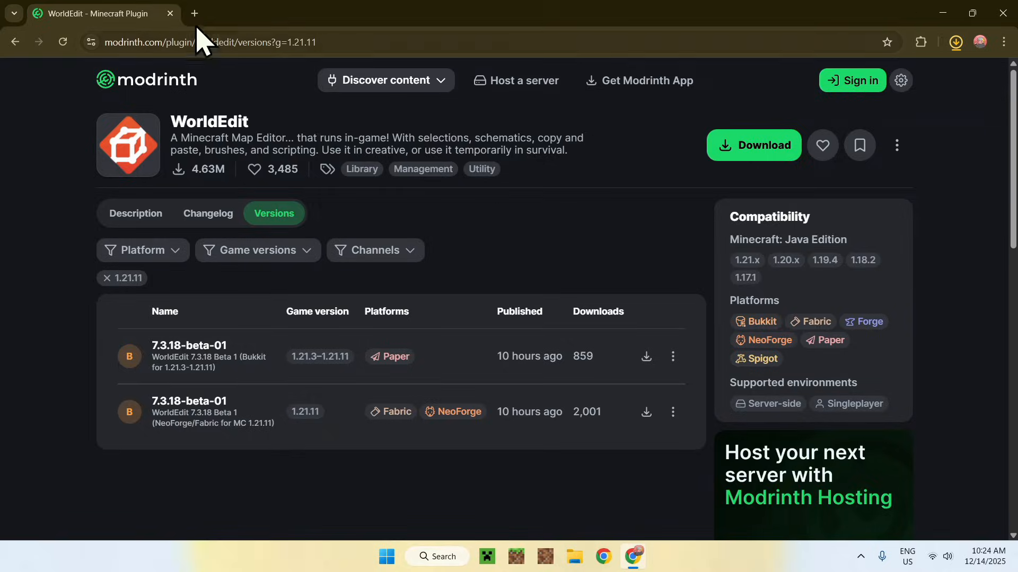
- In a new tab, search 'Fabric Minecraft' and open the fabricmc.net result
{"action": "left_click", "coordinate": [193, 12]}
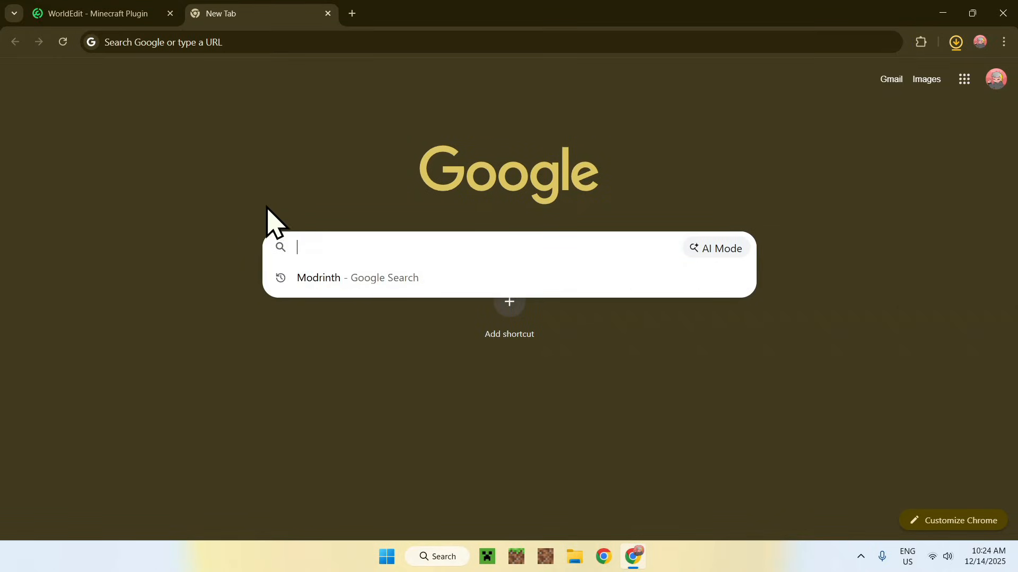
{"action": "type", "text": "Fabric Minecr"}
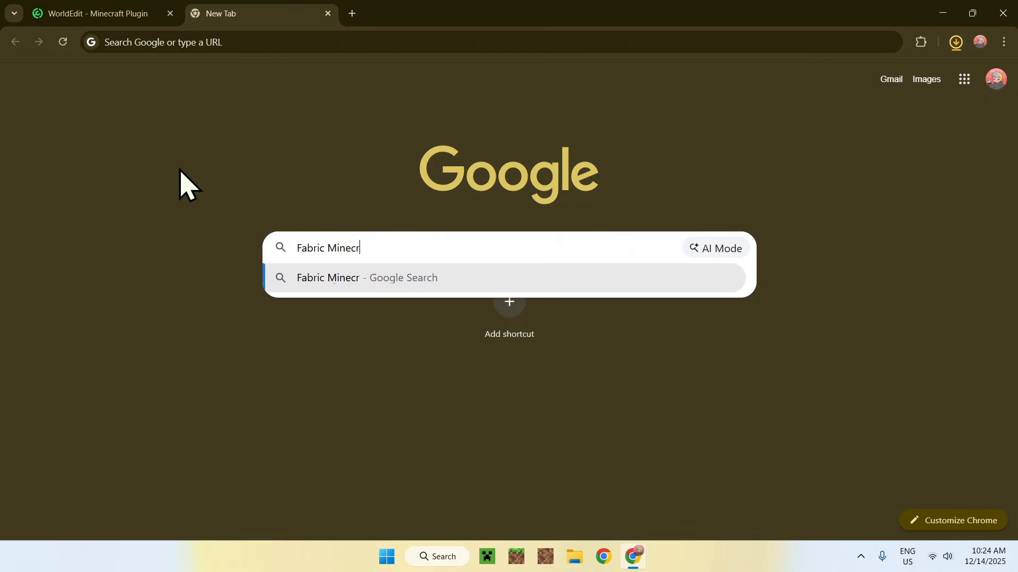
{"action": "type", "text": "aft"}
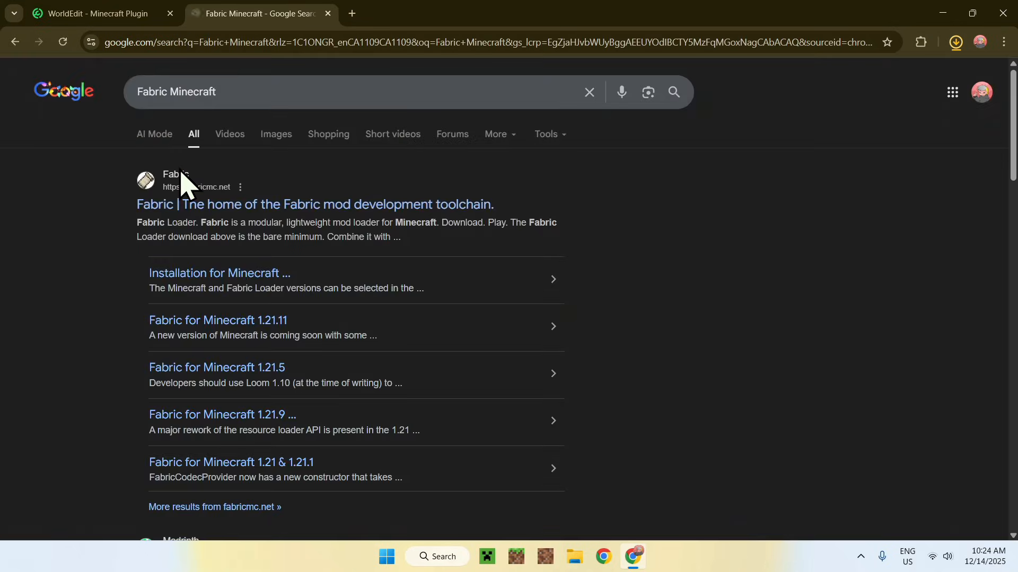
{"action": "left_click", "coordinate": [955, 41]}
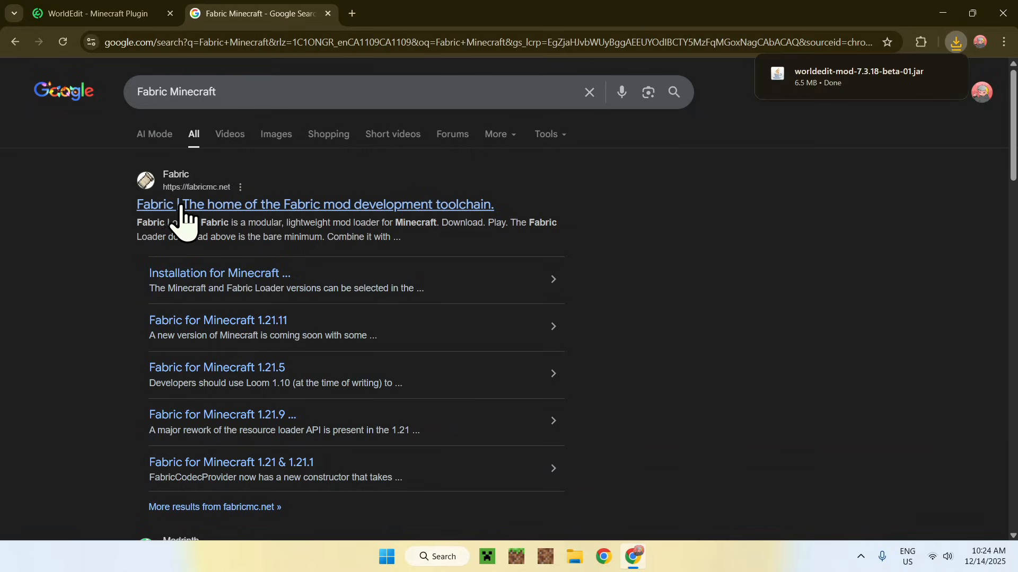
- Download fabric-installer-1.1.0.exe for Windows and confirm the download completed
{"action": "left_click", "coordinate": [314, 205]}
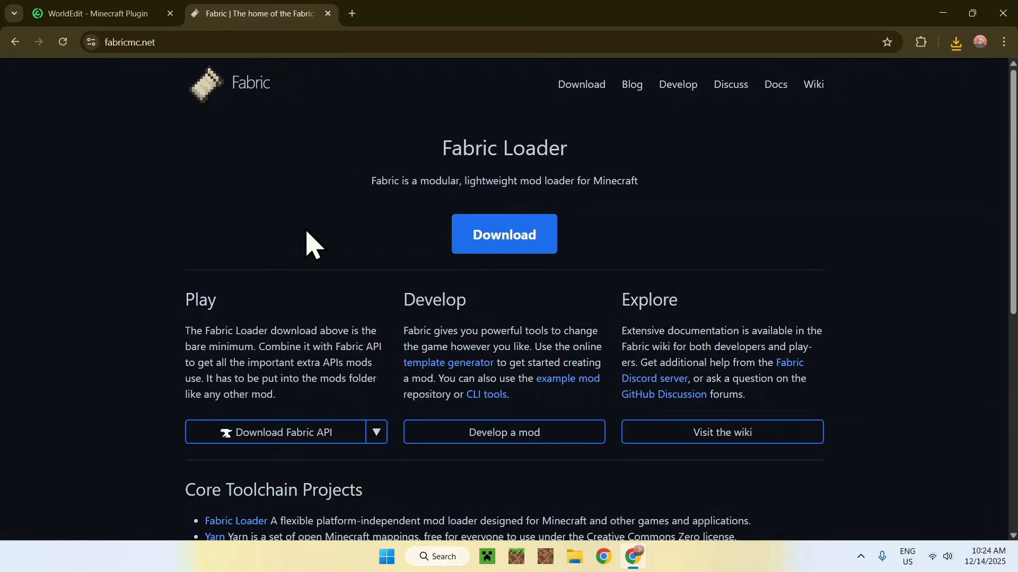
{"action": "left_click", "coordinate": [503, 234]}
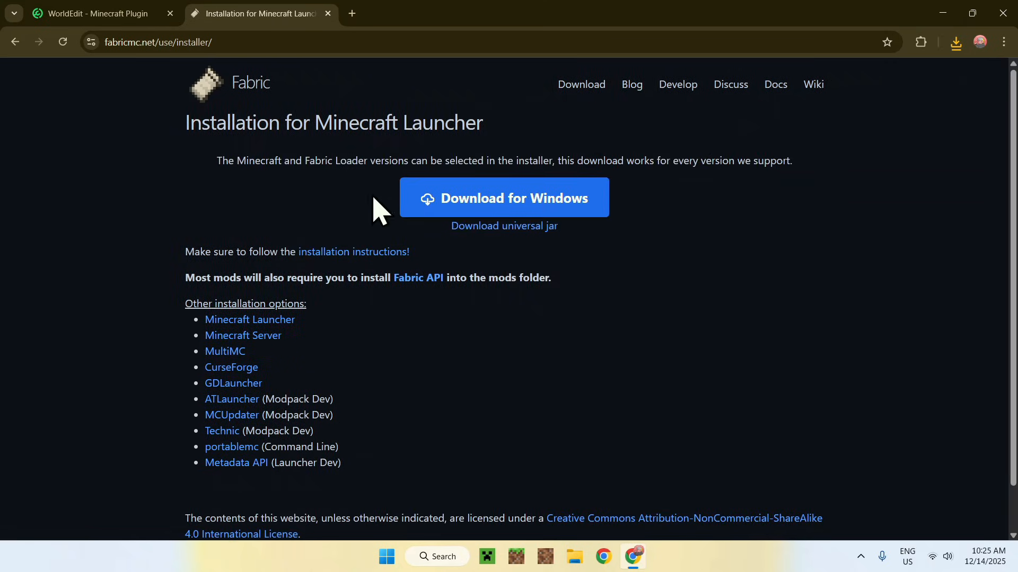
{"action": "left_click", "coordinate": [504, 197]}
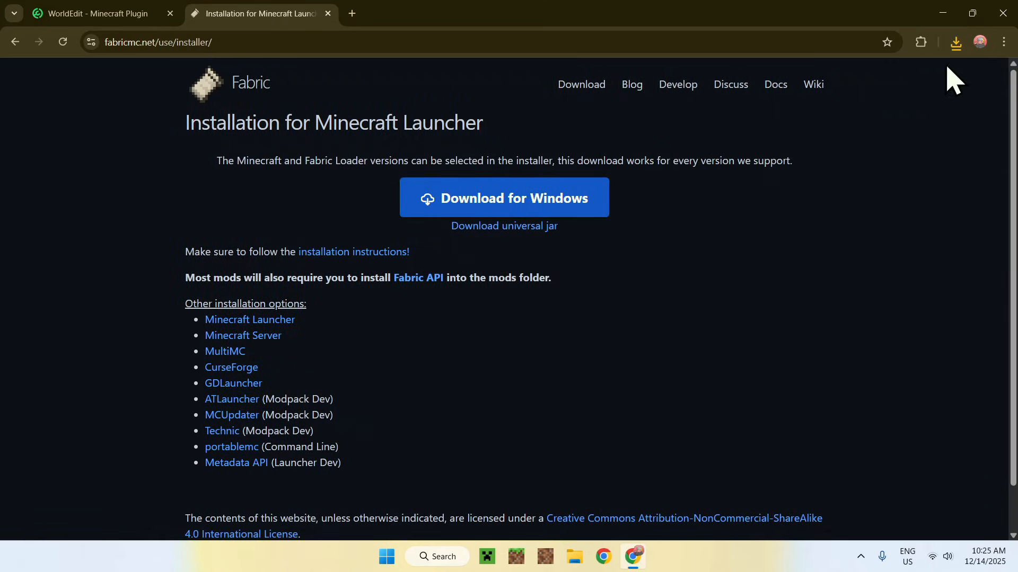
{"action": "left_click", "coordinate": [954, 42]}
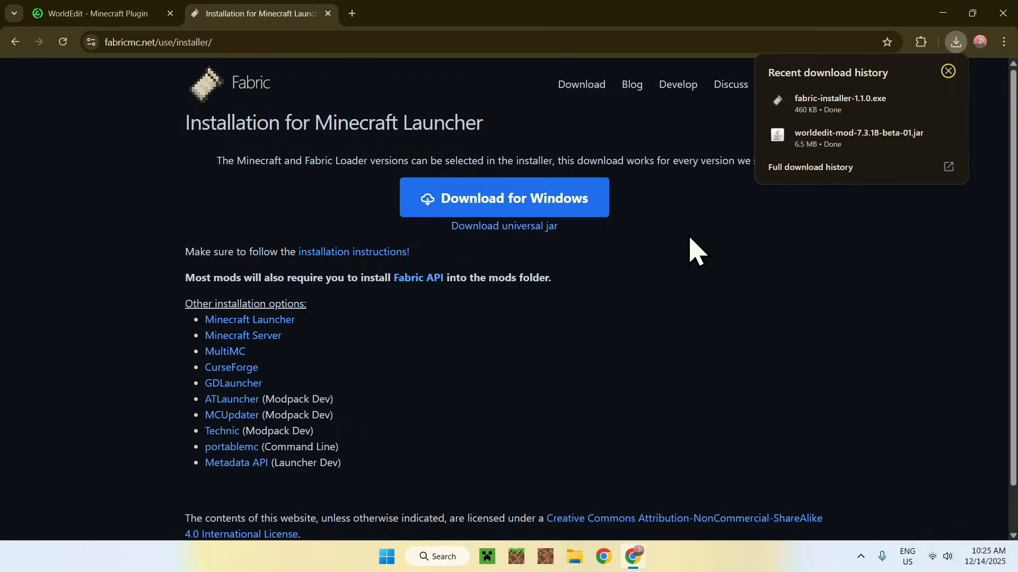
{"action": "mouse_move", "coordinate": [682, 263]}
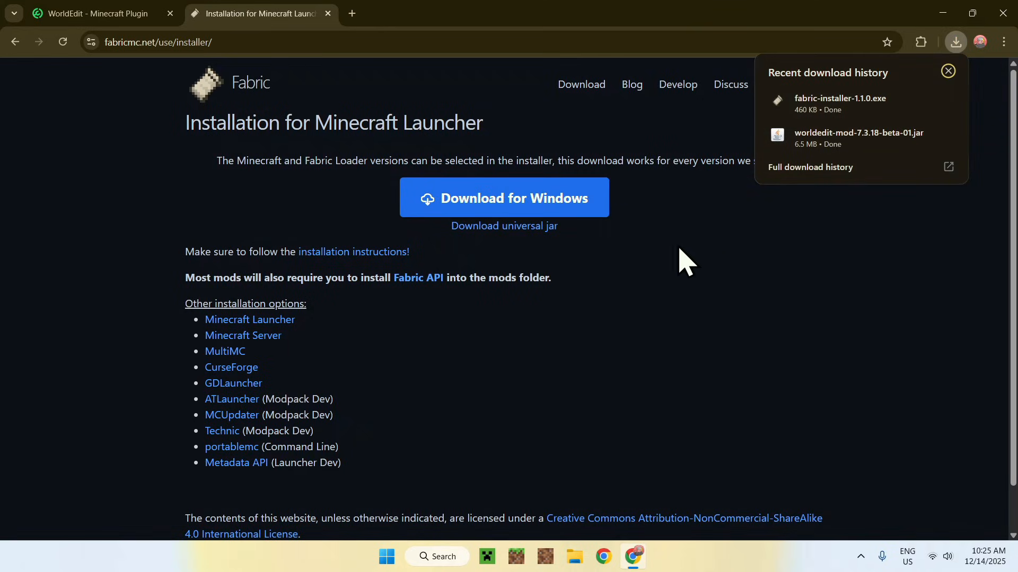
{"action": "mouse_move", "coordinate": [1003, 38]}
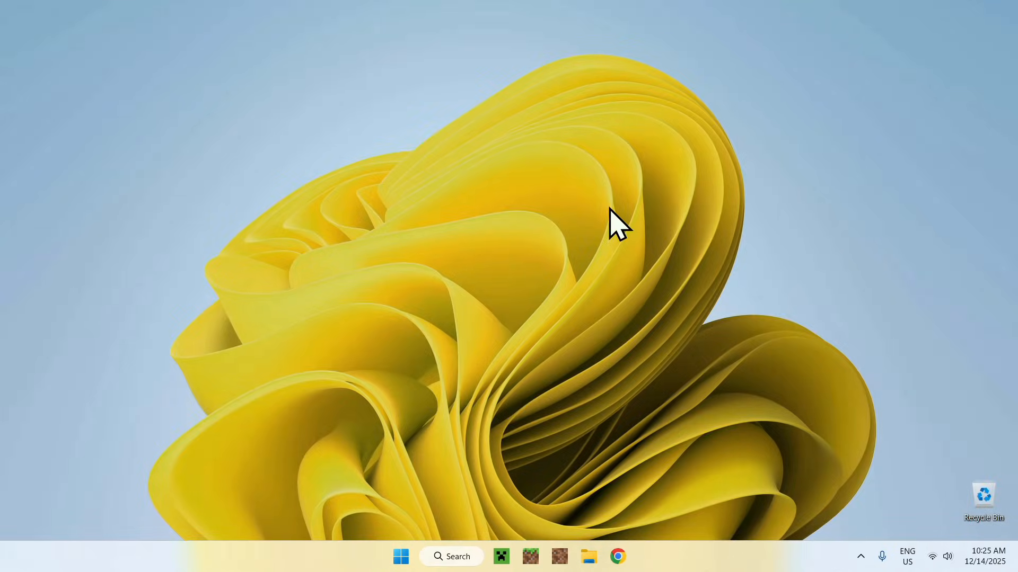
- Open Downloads in File Explorer and select fabric-installer-1.1.0.exe
{"action": "left_click", "coordinate": [588, 556]}
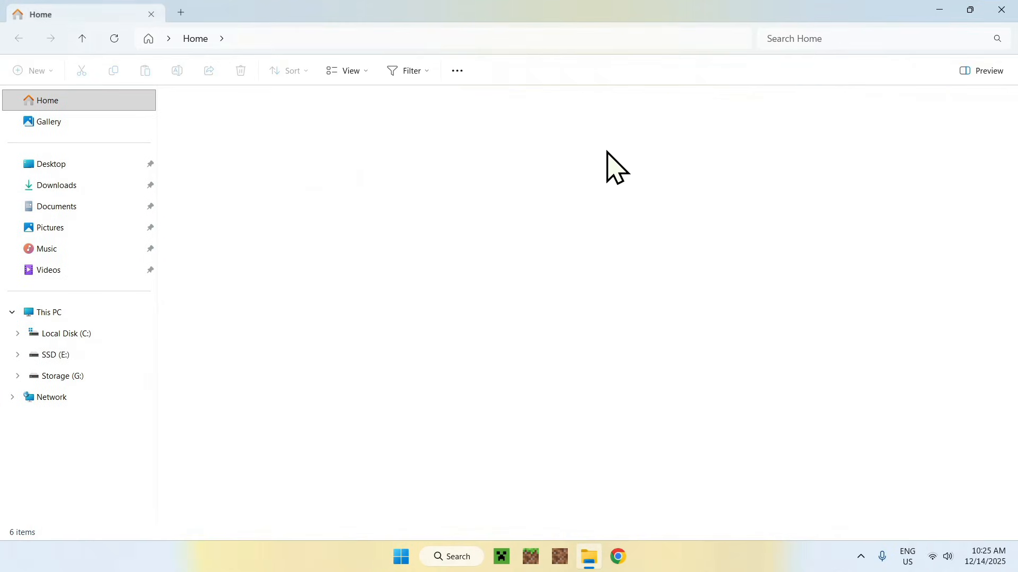
{"action": "left_click", "coordinate": [57, 185]}
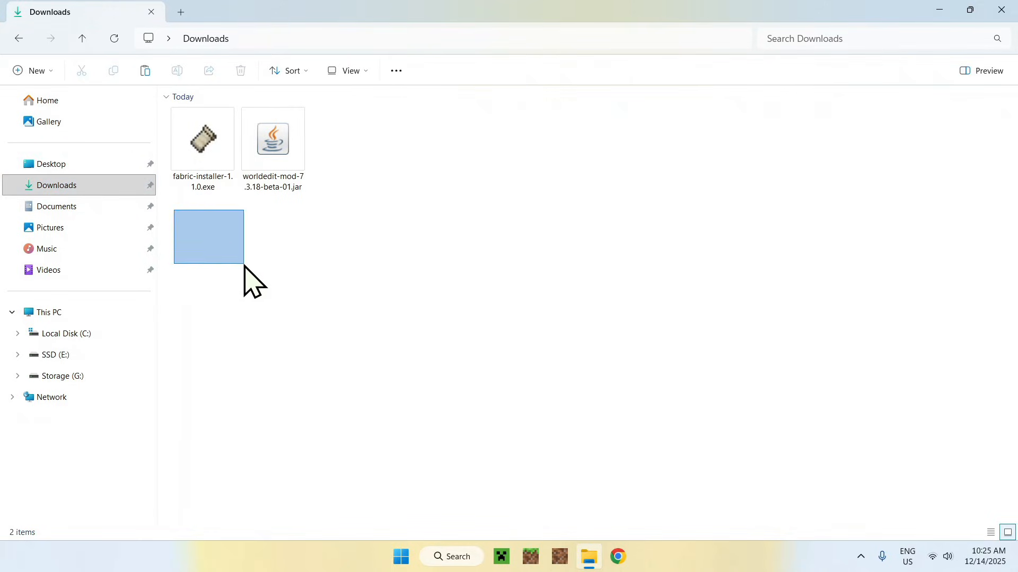
{"action": "left_click", "coordinate": [202, 139]}
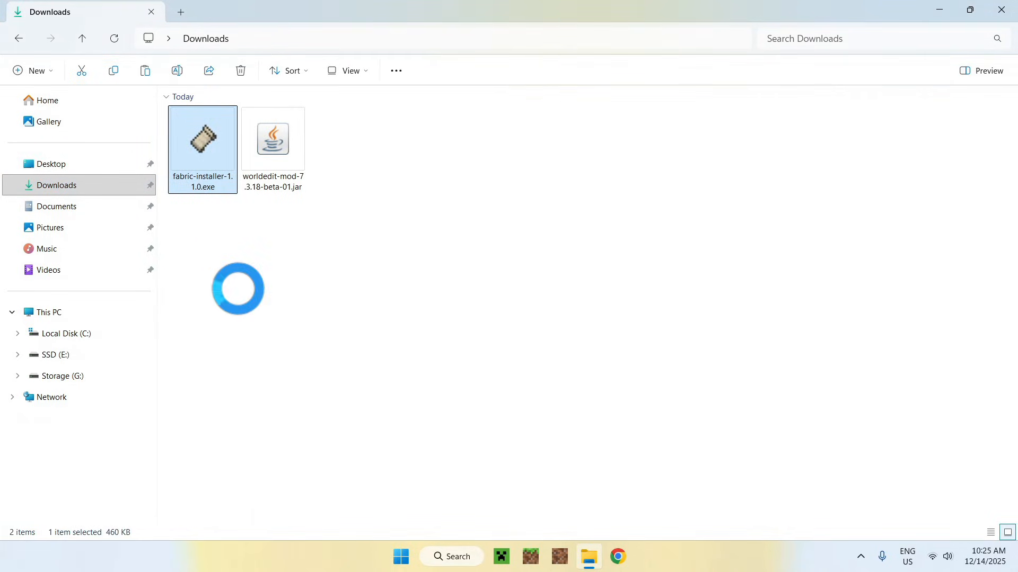
- Run the installer to install Fabric Loader 0.18.2 for 1.21.11, then close it
{"action": "double_click", "coordinate": [201, 138]}
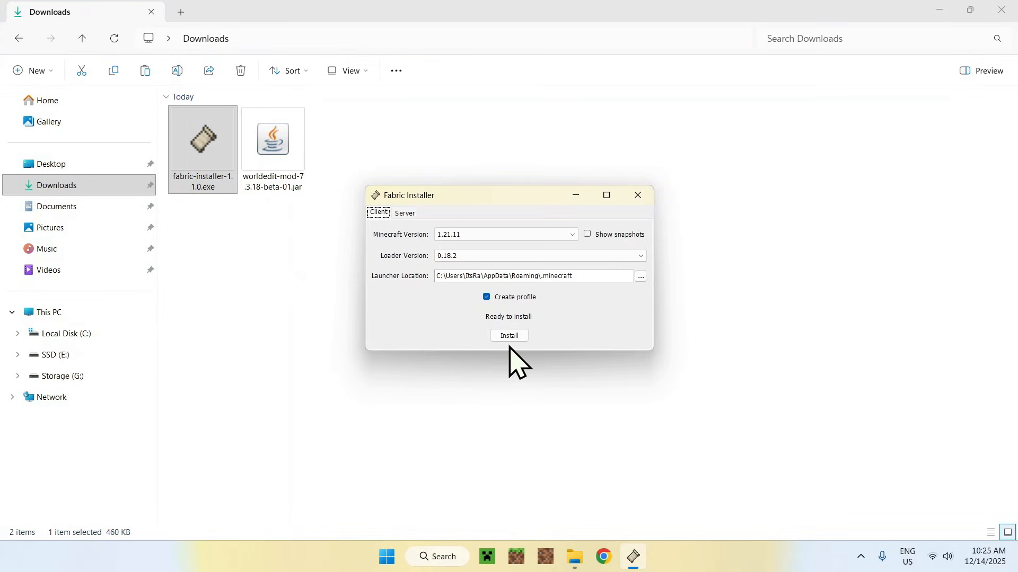
{"action": "left_click", "coordinate": [508, 336]}
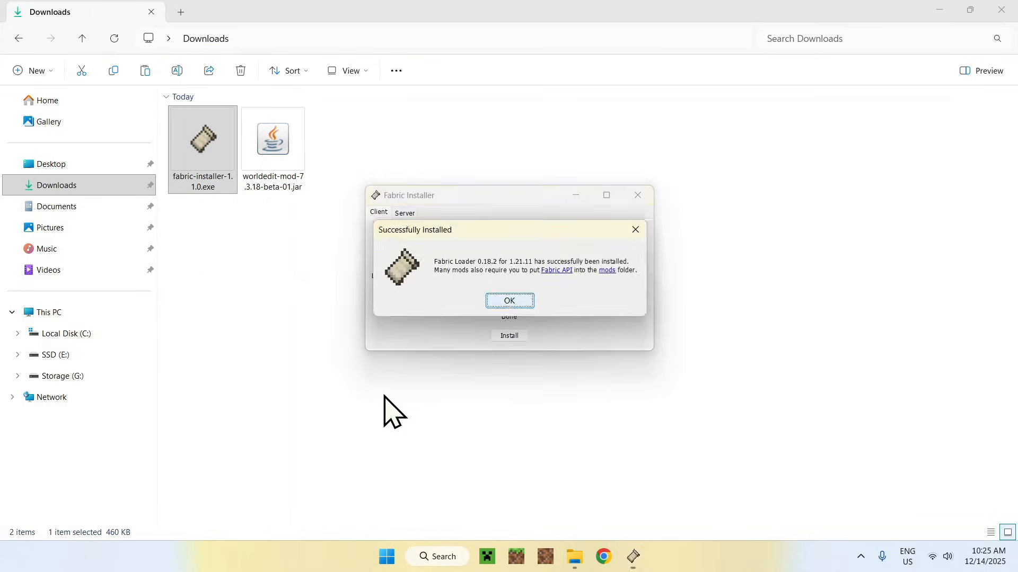
{"action": "left_click", "coordinate": [508, 300]}
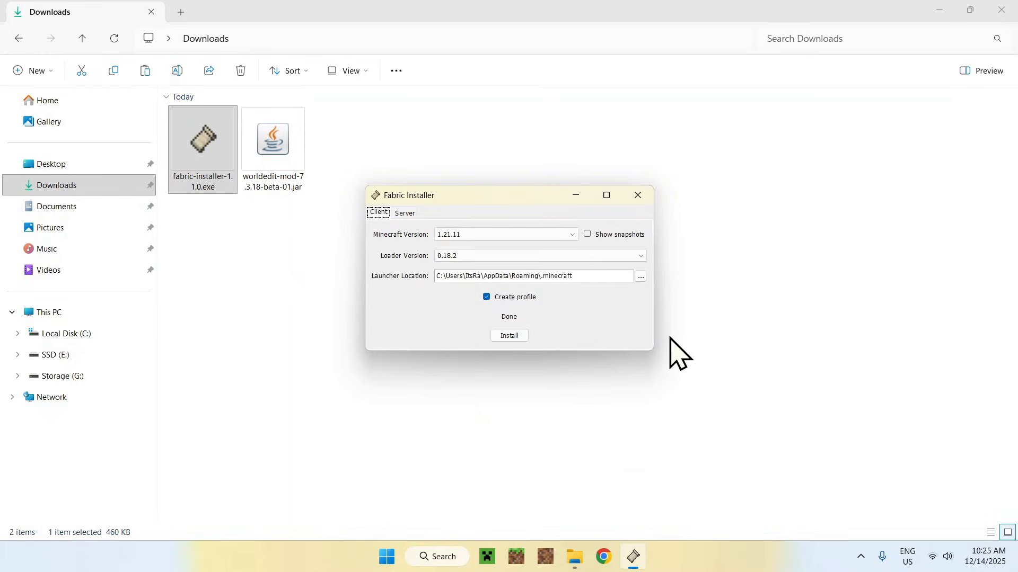
{"action": "left_click", "coordinate": [637, 196]}
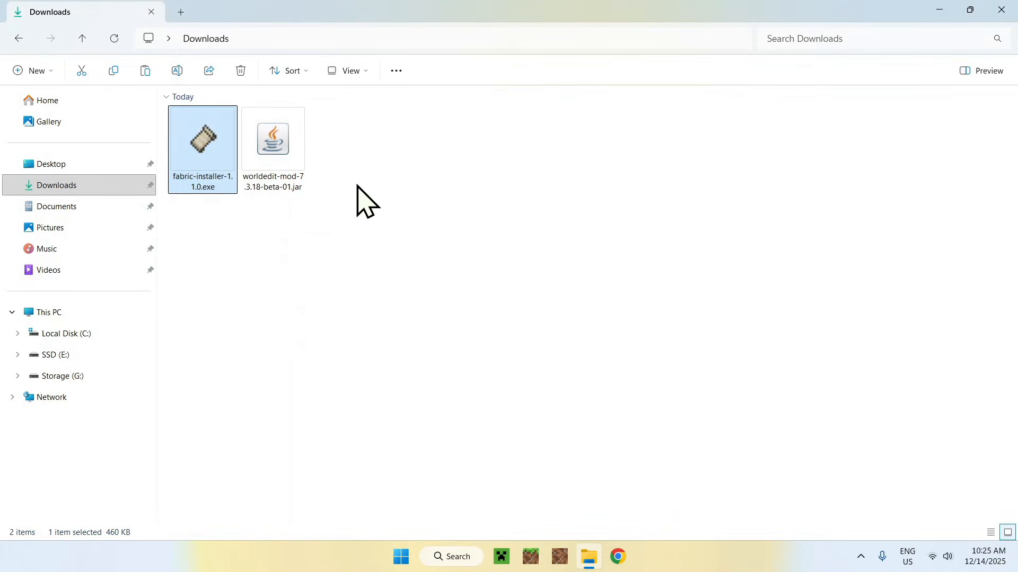
{"action": "mouse_move", "coordinate": [500, 529]}
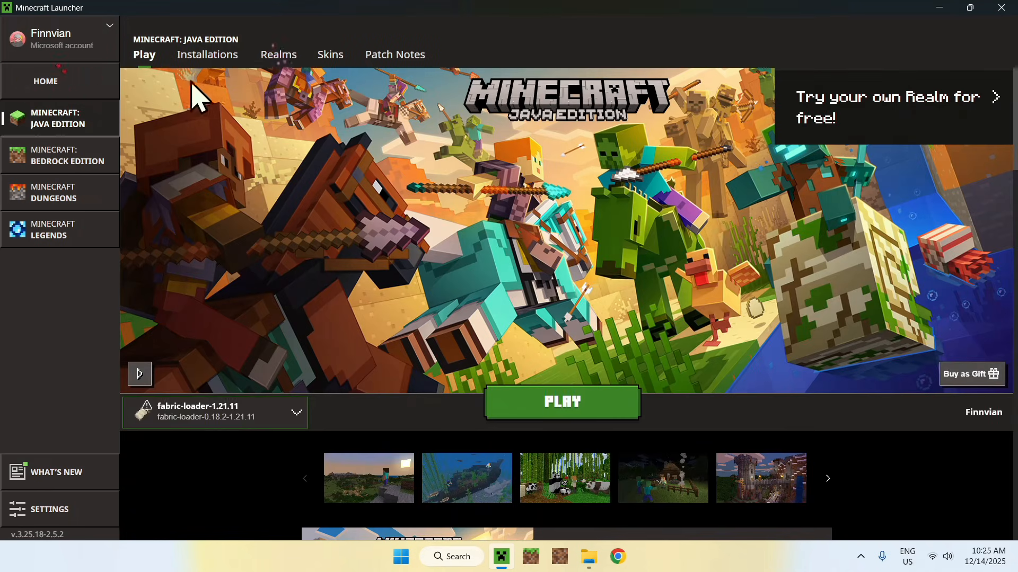
- Open the fabric-loader-1.21.11 installation's .minecraft folder from the Installations list
{"action": "left_click", "coordinate": [206, 55]}
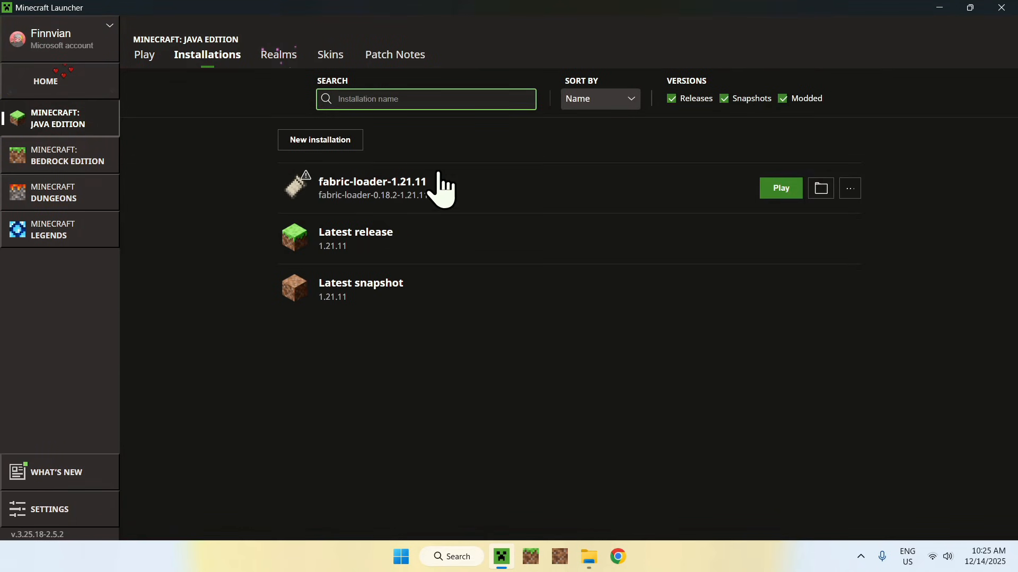
{"action": "mouse_move", "coordinate": [680, 217]}
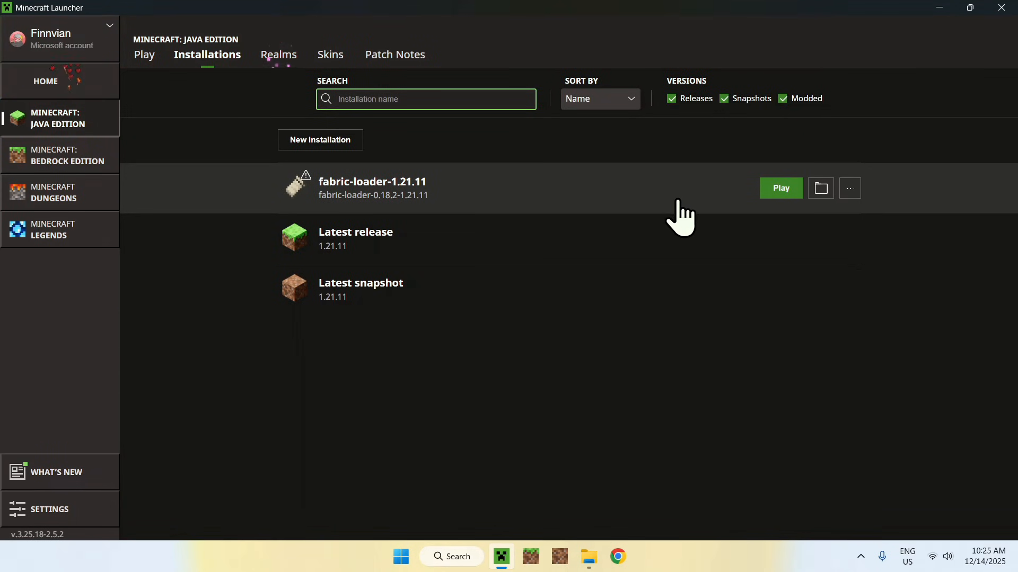
{"action": "mouse_move", "coordinate": [820, 188]}
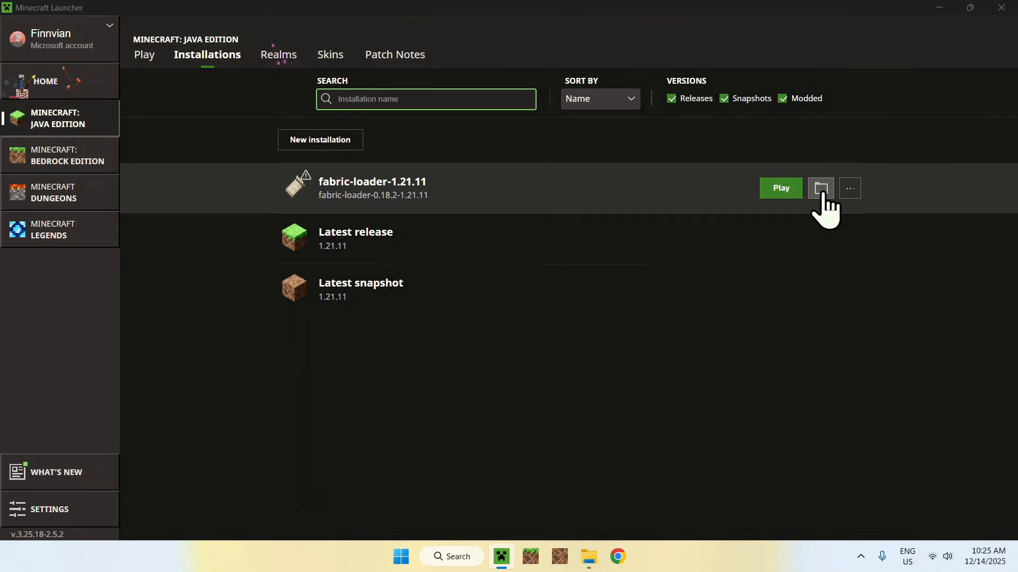
{"action": "left_click", "coordinate": [820, 188]}
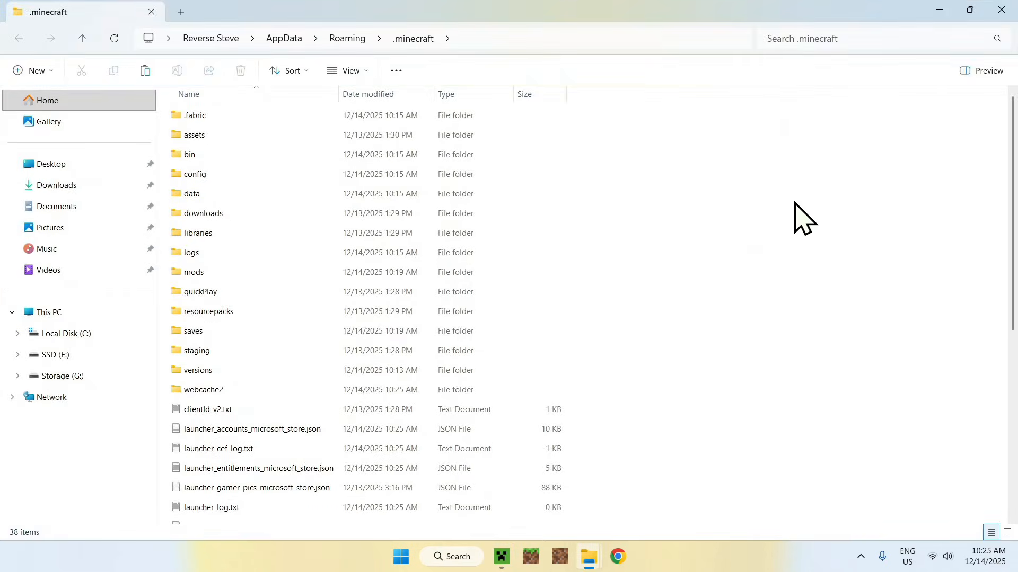
- Copy worldedit-mod-7.3.18-beta-01.jar from Downloads into the .minecraft mods folder
{"action": "left_click", "coordinate": [193, 272]}
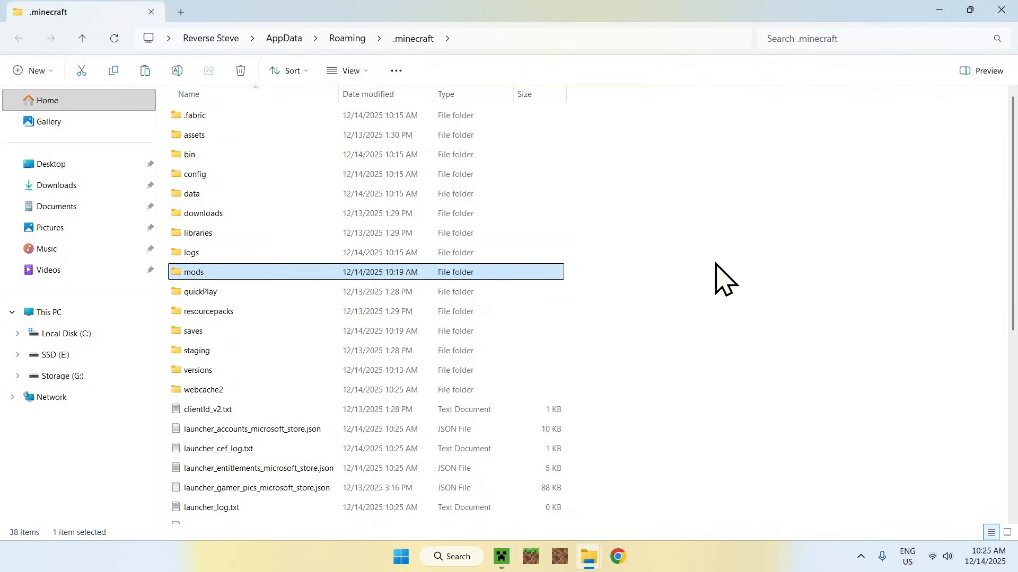
{"action": "double_click", "coordinate": [194, 272]}
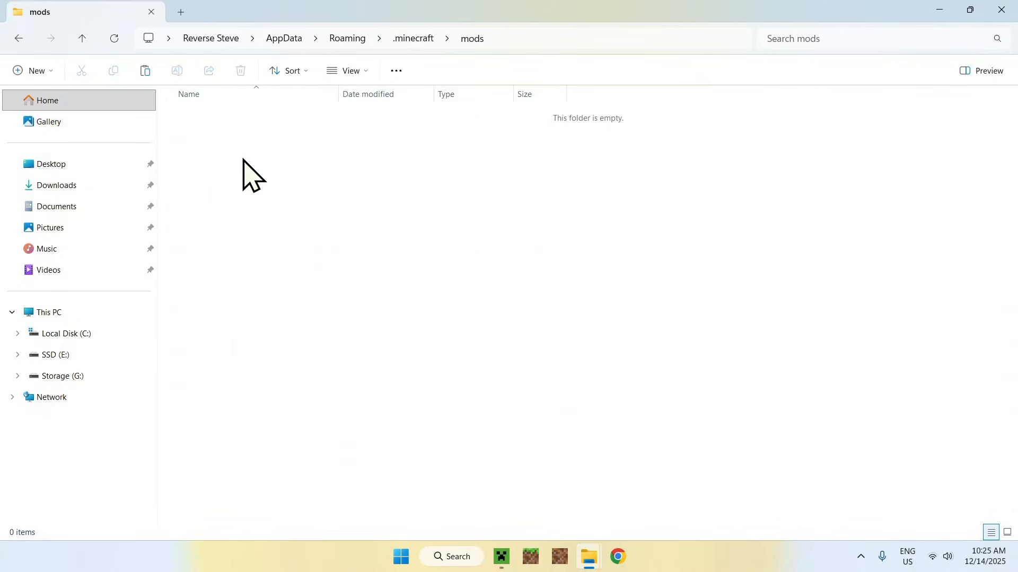
{"action": "mouse_move", "coordinate": [116, 194]}
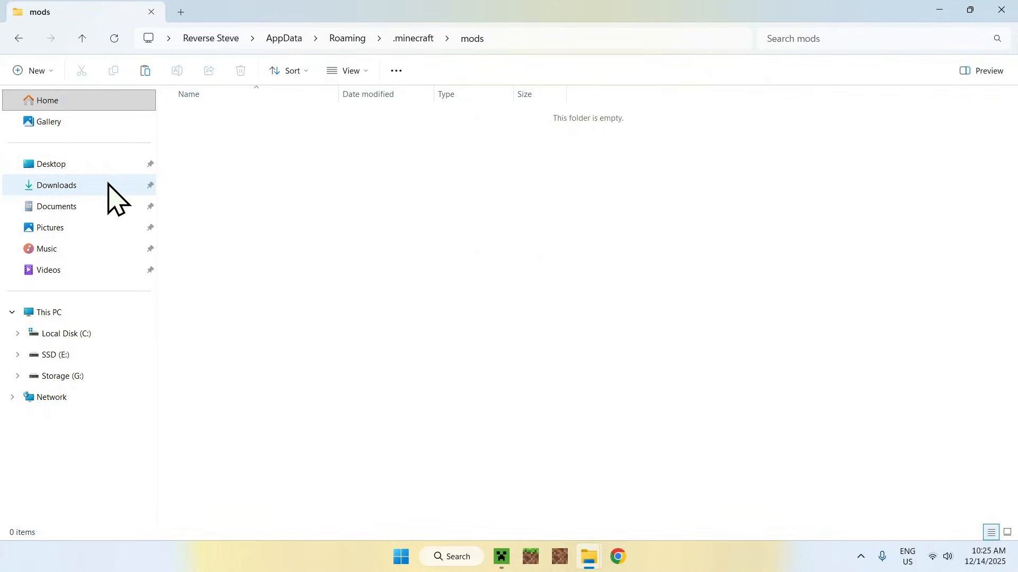
{"action": "left_click", "coordinate": [56, 185]}
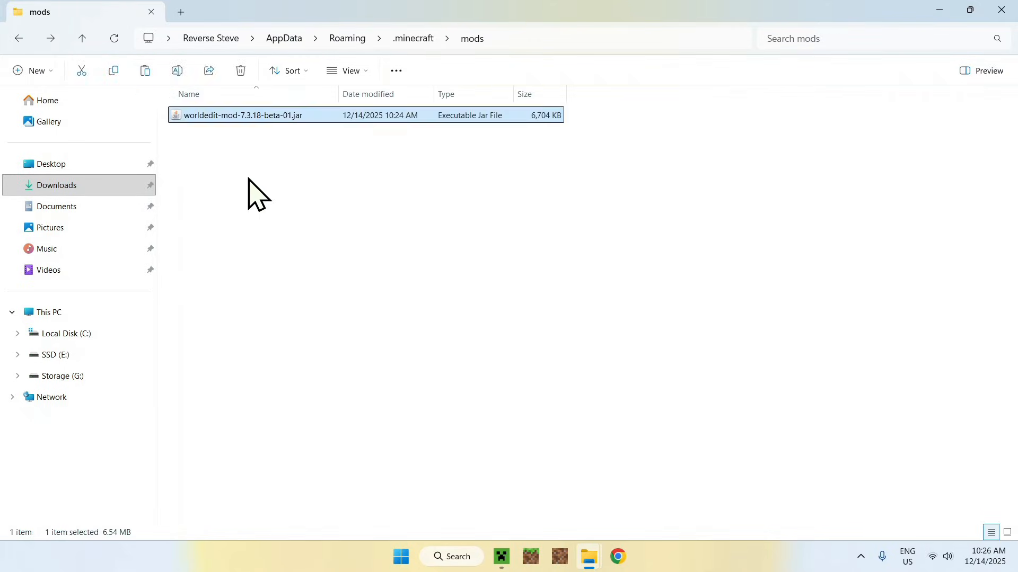
{"action": "left_click", "coordinate": [509, 184]}
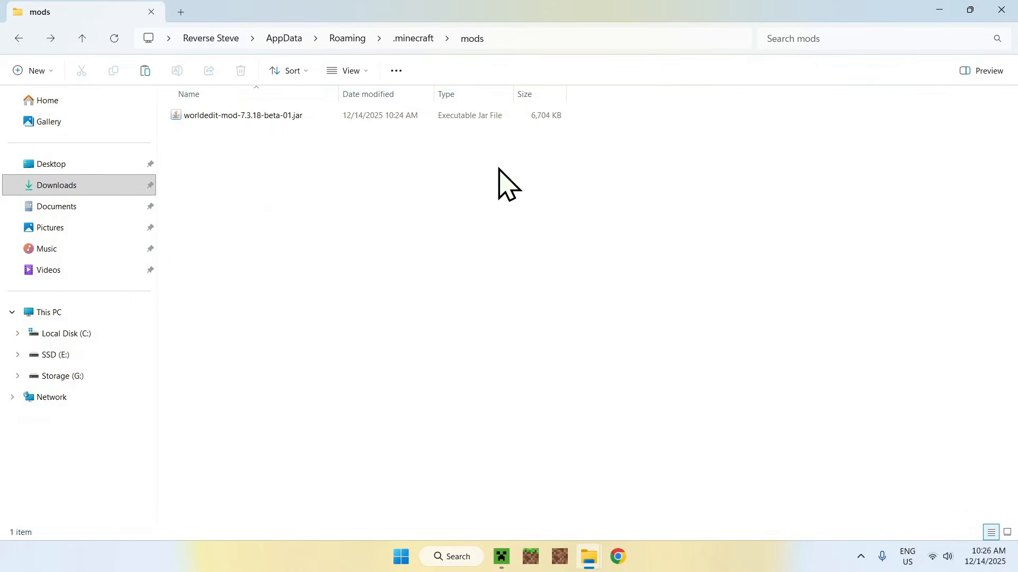
{"action": "mouse_move", "coordinate": [448, 513]}
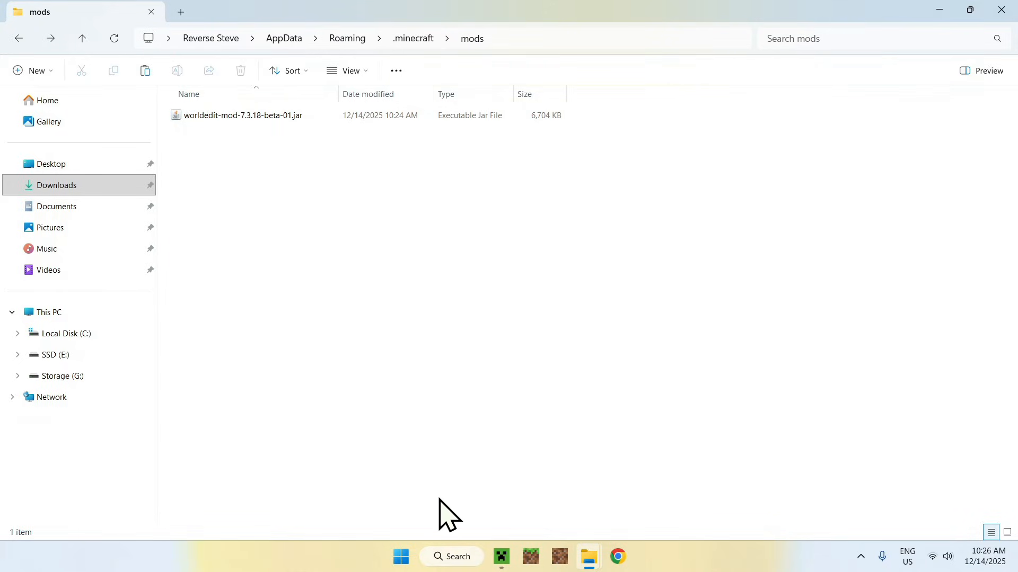
{"action": "left_click", "coordinate": [501, 556]}
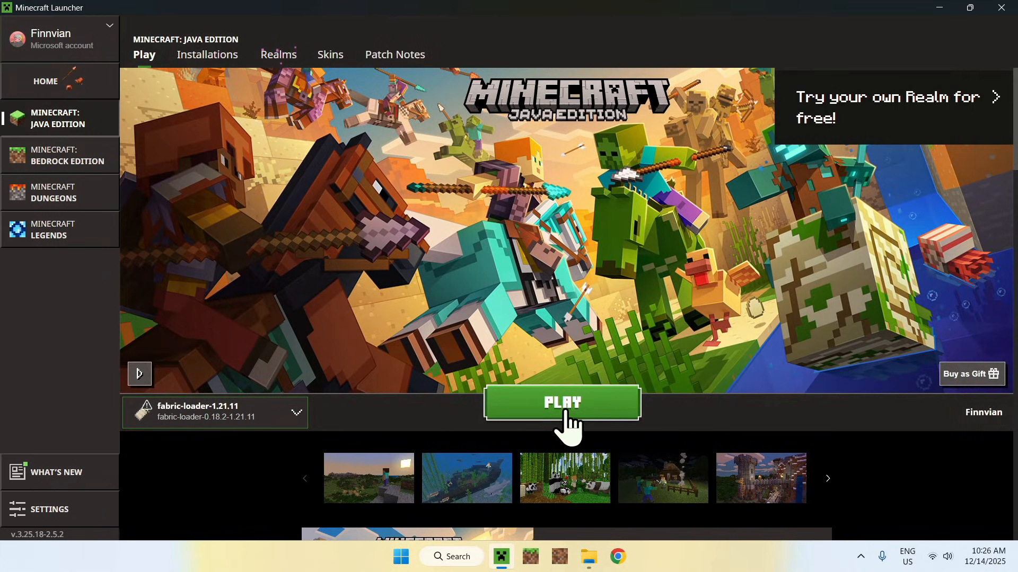
- Launch Minecraft 1.21.11 from the fabric-loader-1.21.11 profile
{"action": "left_click", "coordinate": [562, 402]}
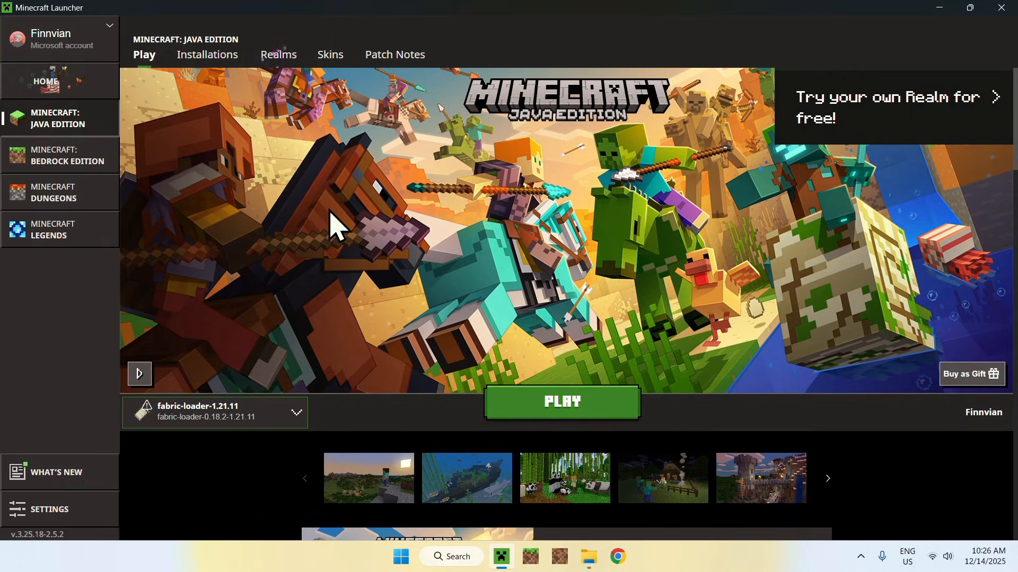
{"action": "left_click", "coordinate": [562, 401]}
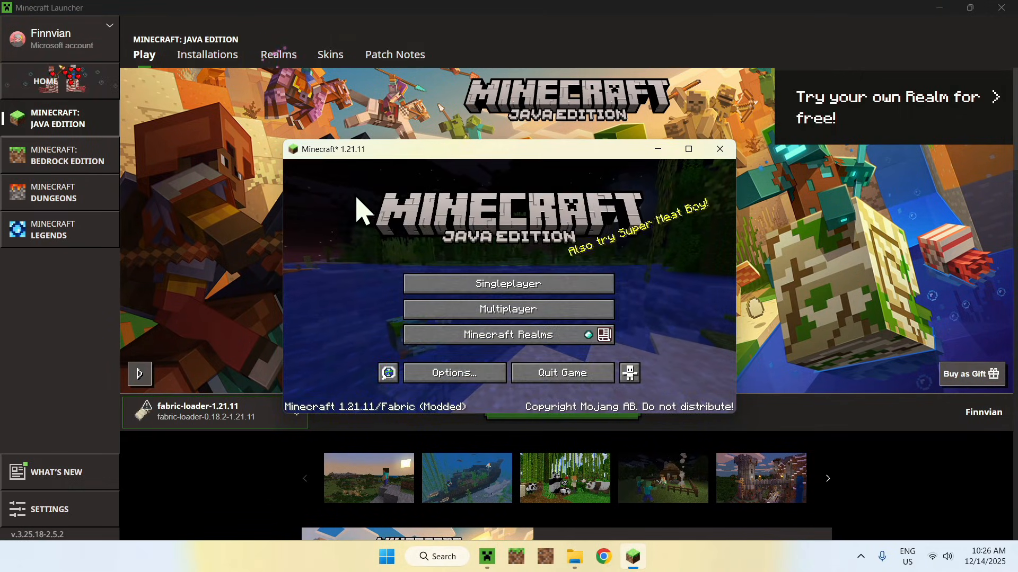
- Maximize the game and create a new Creative world with commands allowed
{"action": "left_click", "coordinate": [688, 148]}
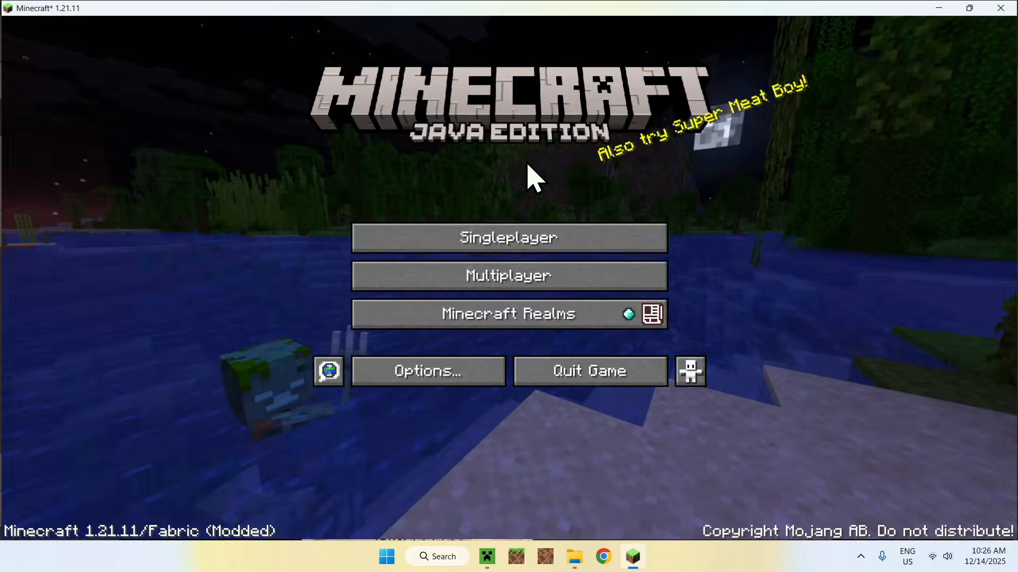
{"action": "mouse_move", "coordinate": [286, 207]}
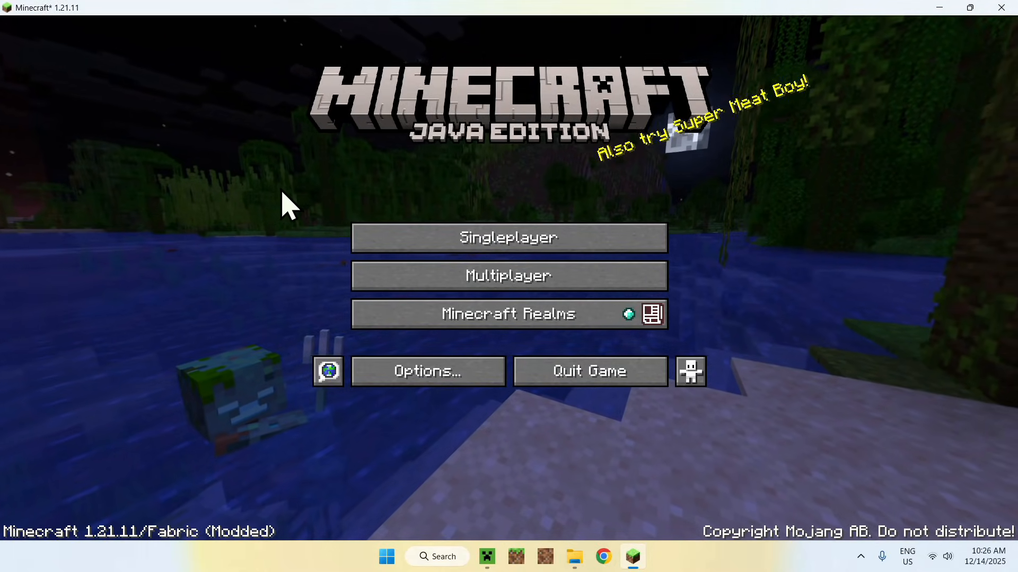
{"action": "mouse_move", "coordinate": [509, 253]}
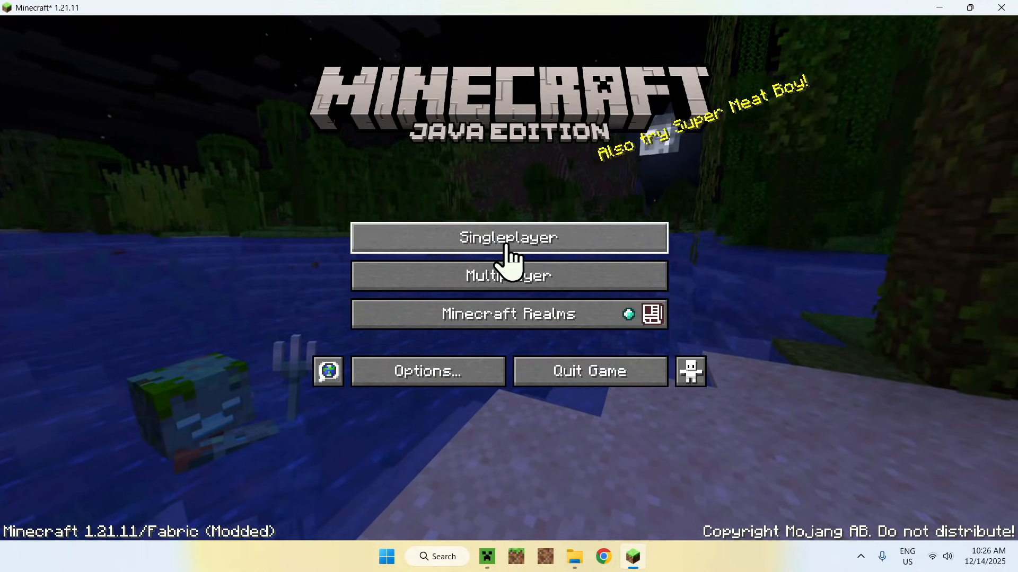
{"action": "left_click", "coordinate": [508, 237]}
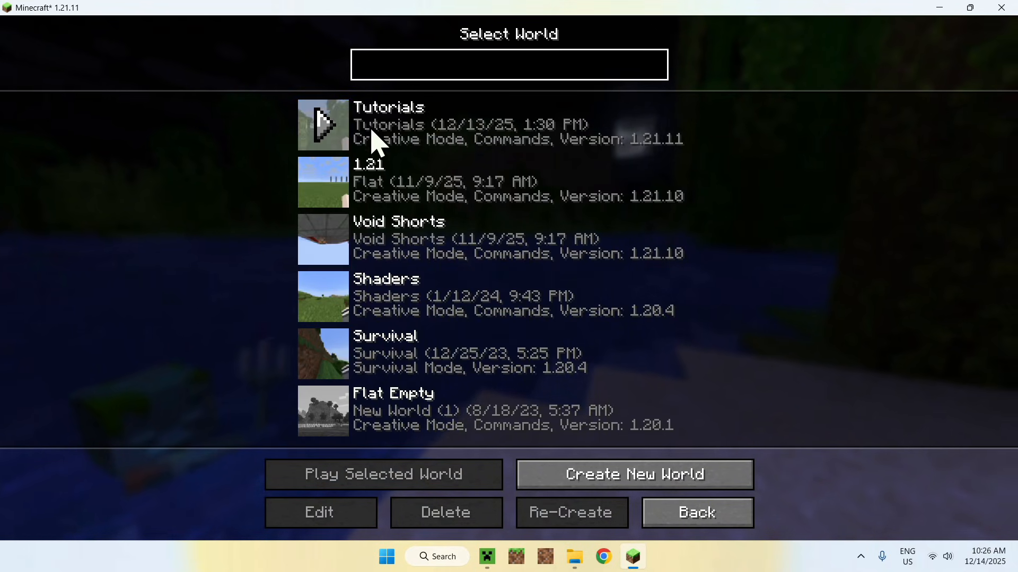
{"action": "left_click", "coordinate": [634, 474]}
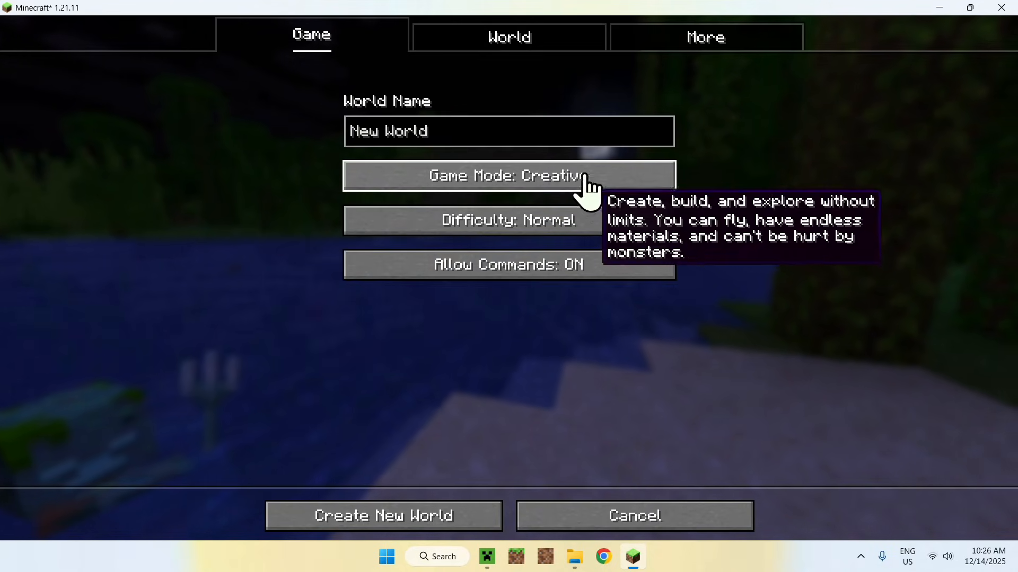
{"action": "left_click", "coordinate": [383, 516]}
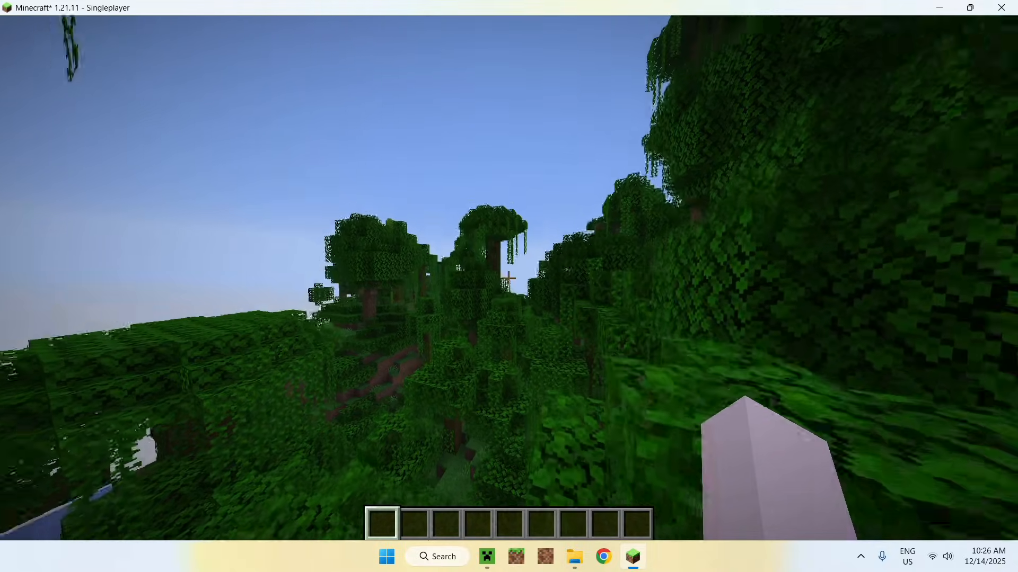
{"action": "mouse_move", "coordinate": [509, 280]}
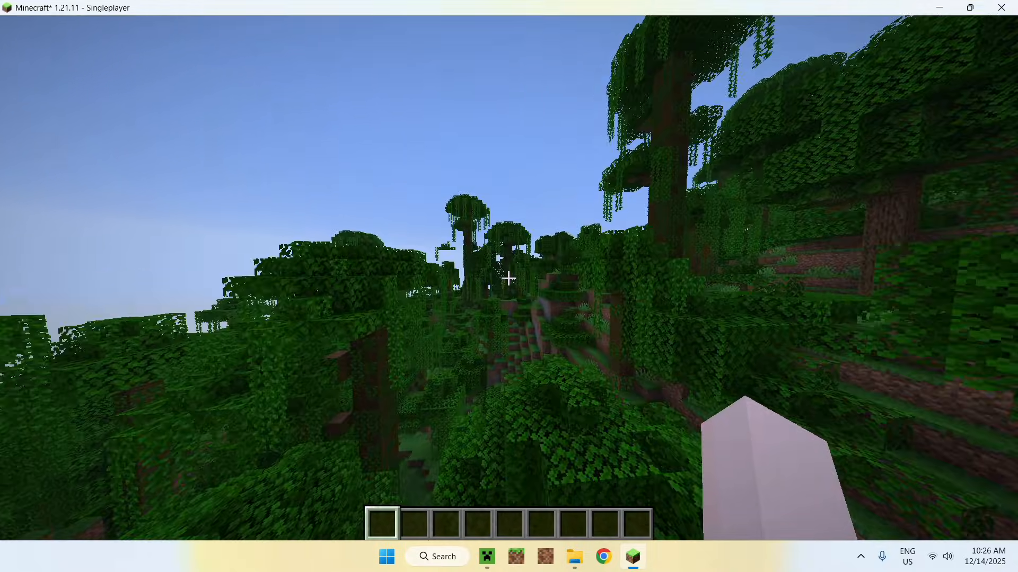
- Take a Wooden Axe from Tools & Utilities into the hotbar
{"action": "key", "text": "e"}
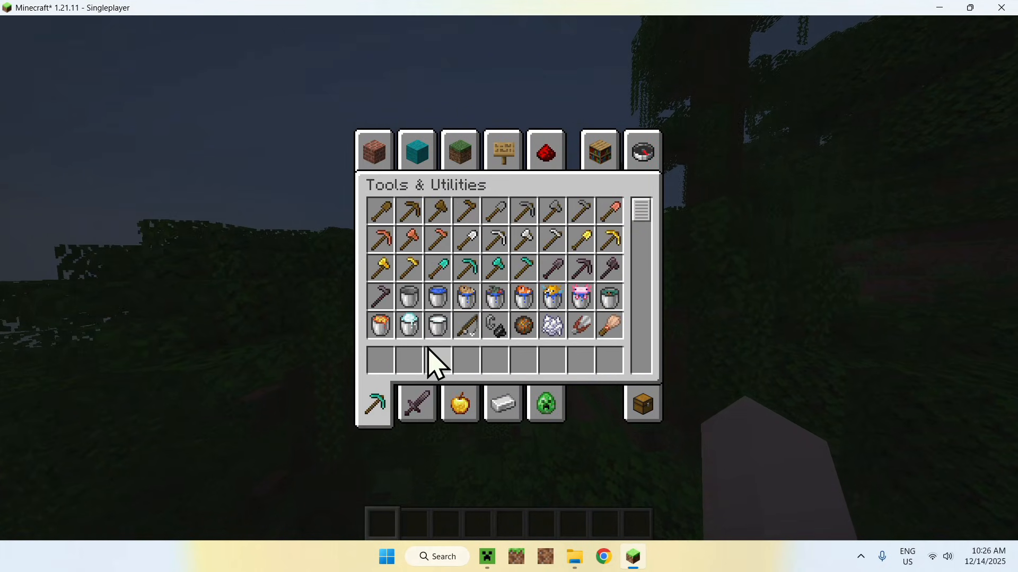
{"action": "key", "text": "Escape"}
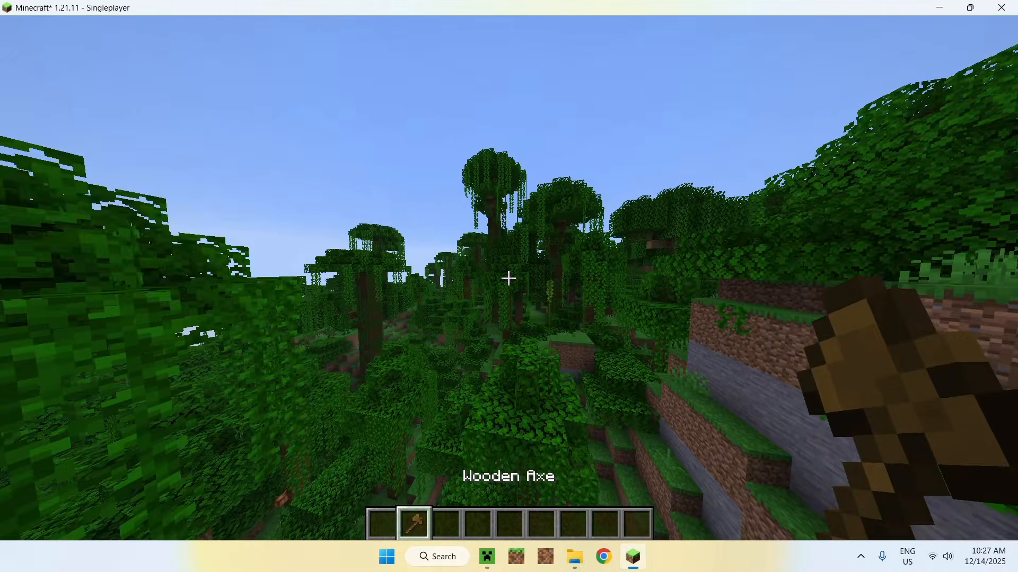
{"action": "mouse_move", "coordinate": [508, 279]}
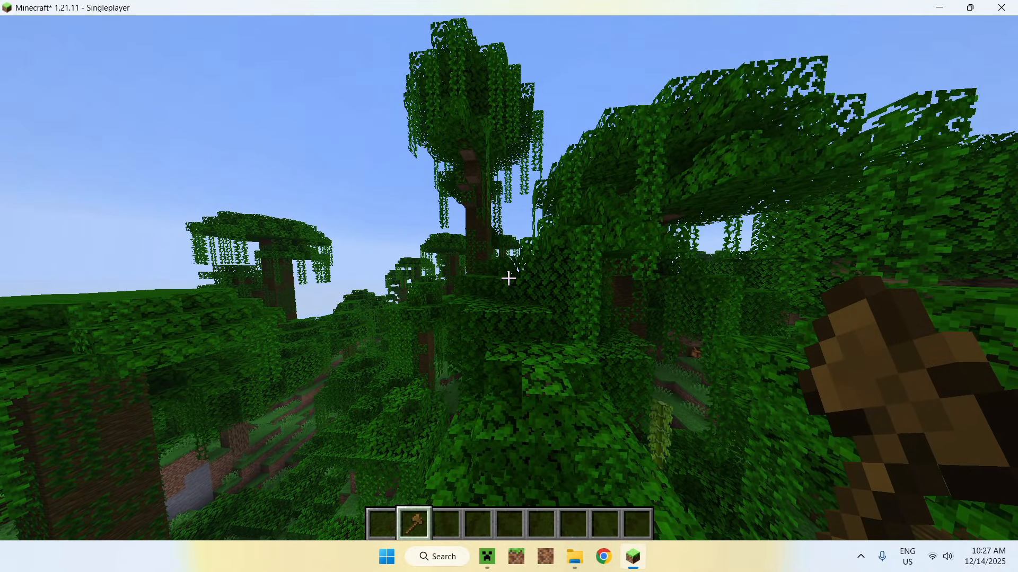
- Run the //replace command turning the selection's leaves into diamond blocks (562 blocks)
{"action": "type", "text": "//br"}
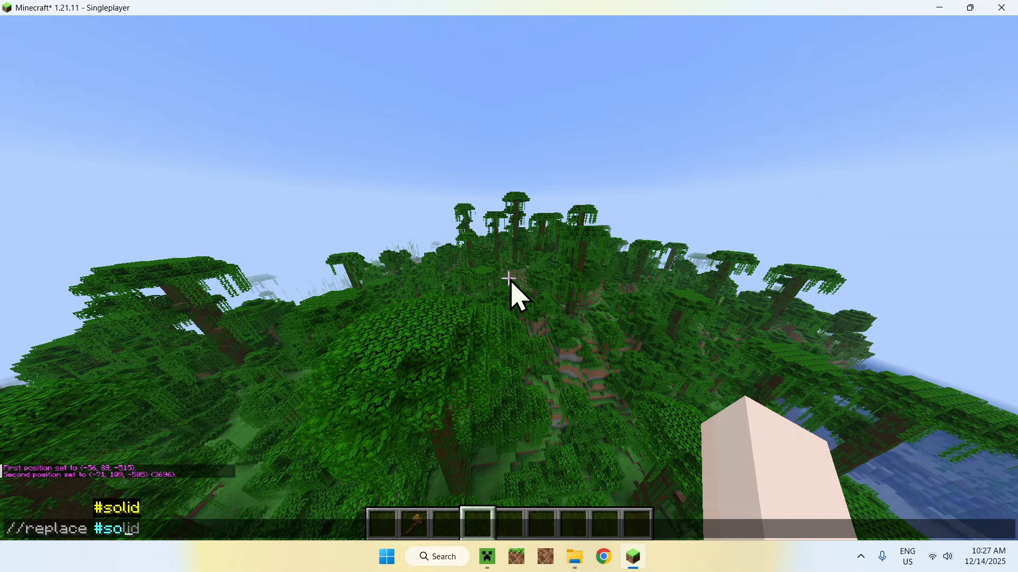
{"action": "type", "text": "##"}
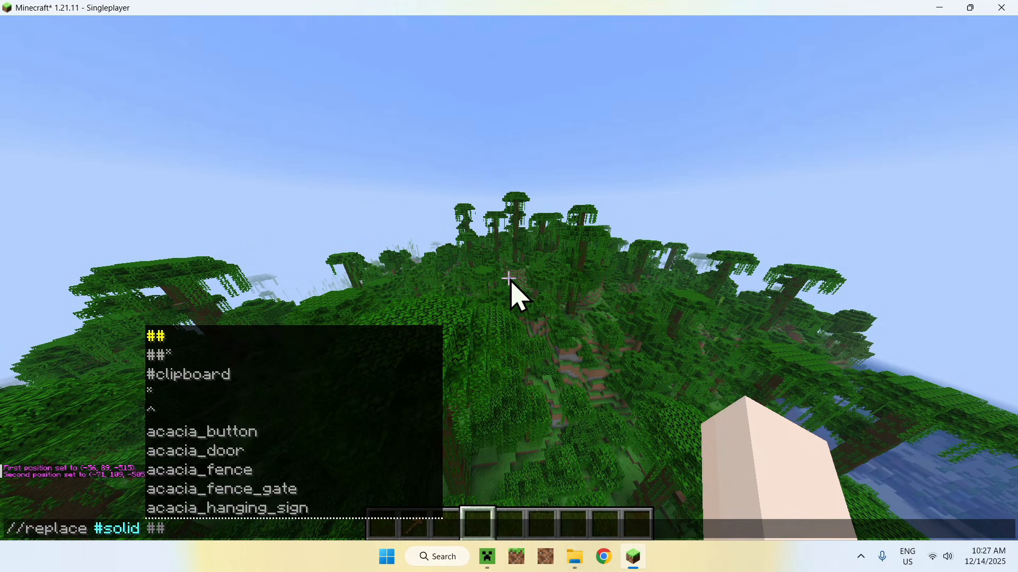
{"action": "key", "text": "Return"}
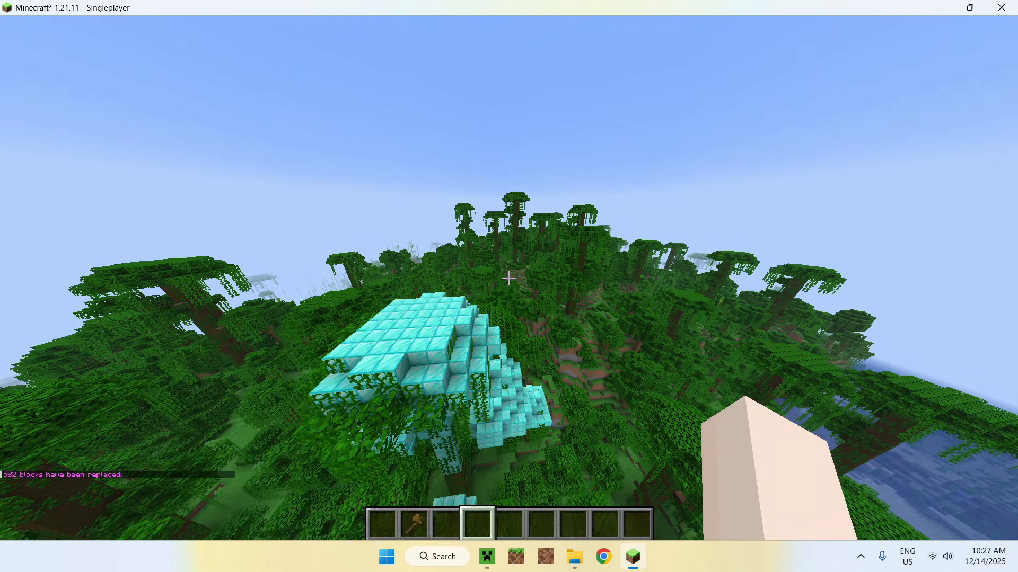
{"action": "mouse_move", "coordinate": [509, 279]}
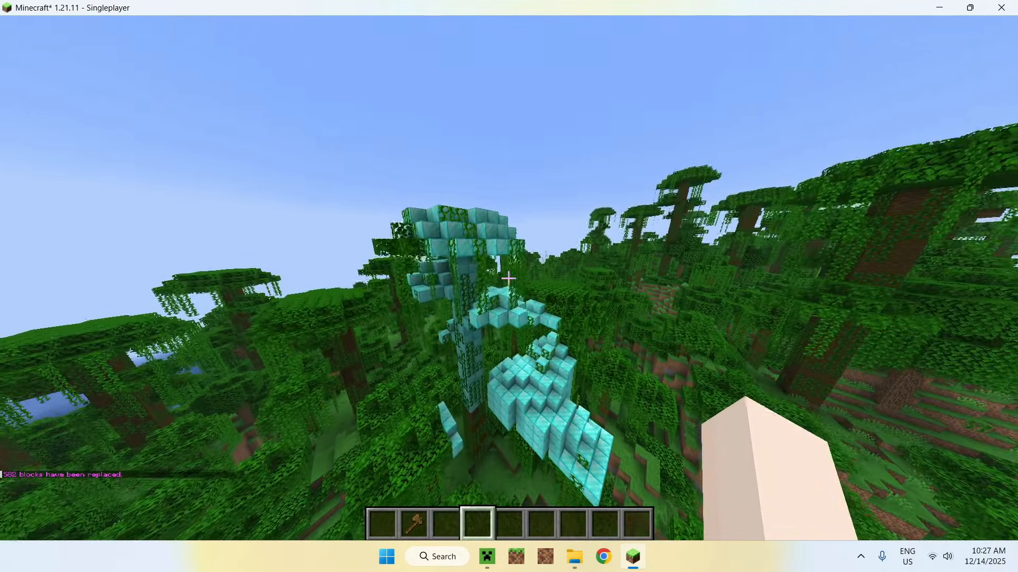
{"action": "mouse_move", "coordinate": [509, 280]}
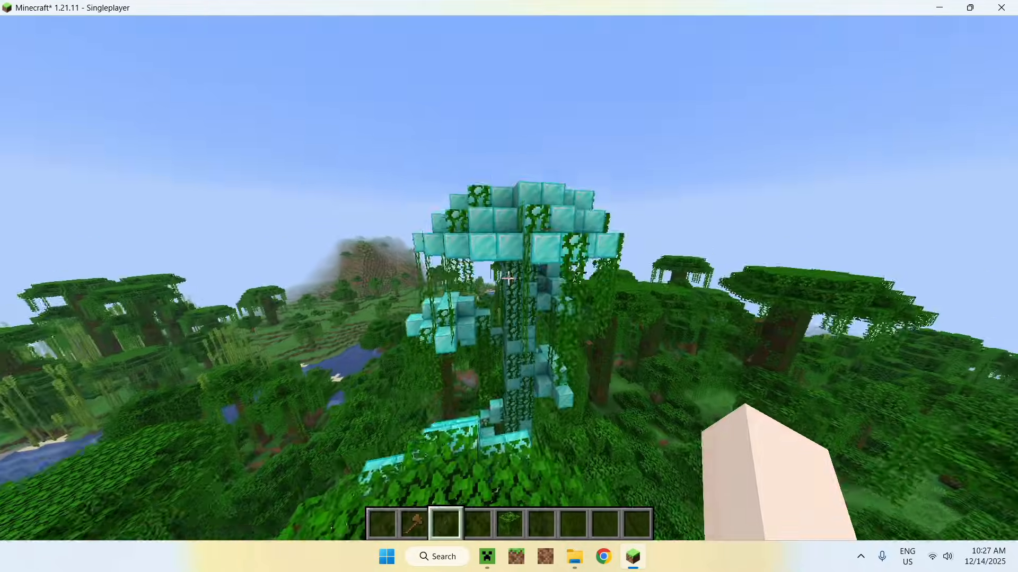
{"action": "mouse_move", "coordinate": [509, 279]}
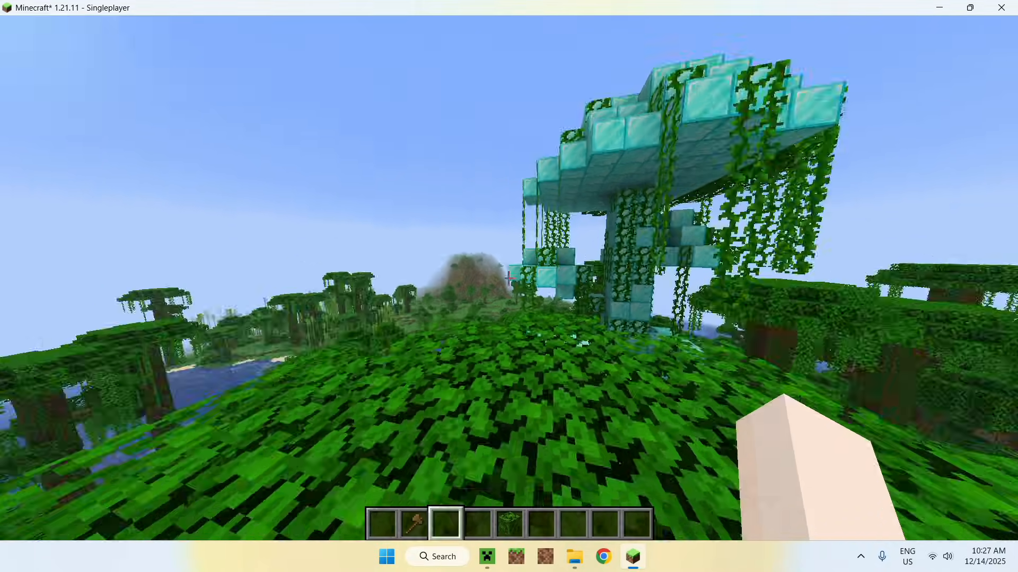
{"action": "mouse_move", "coordinate": [509, 279]}
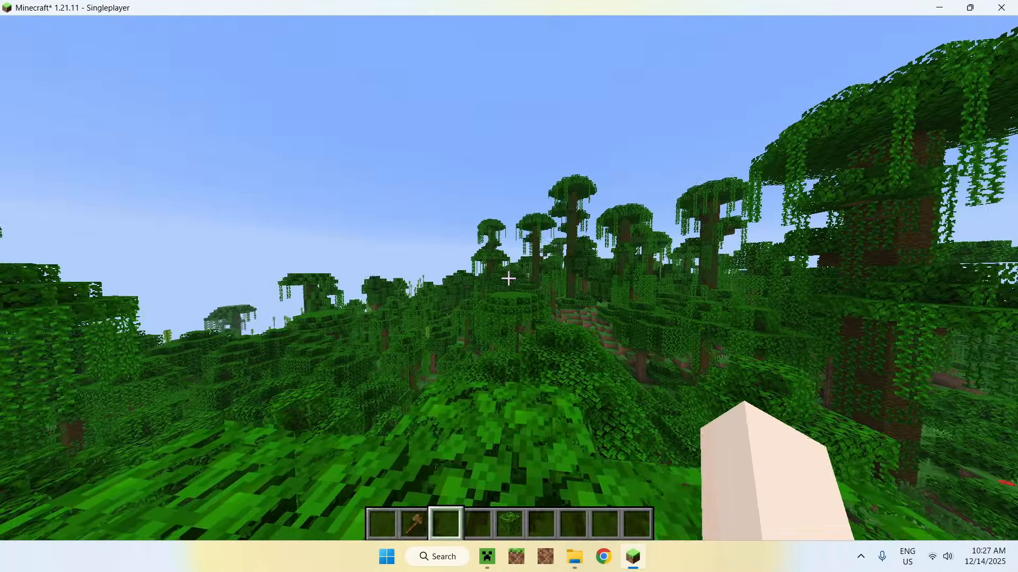